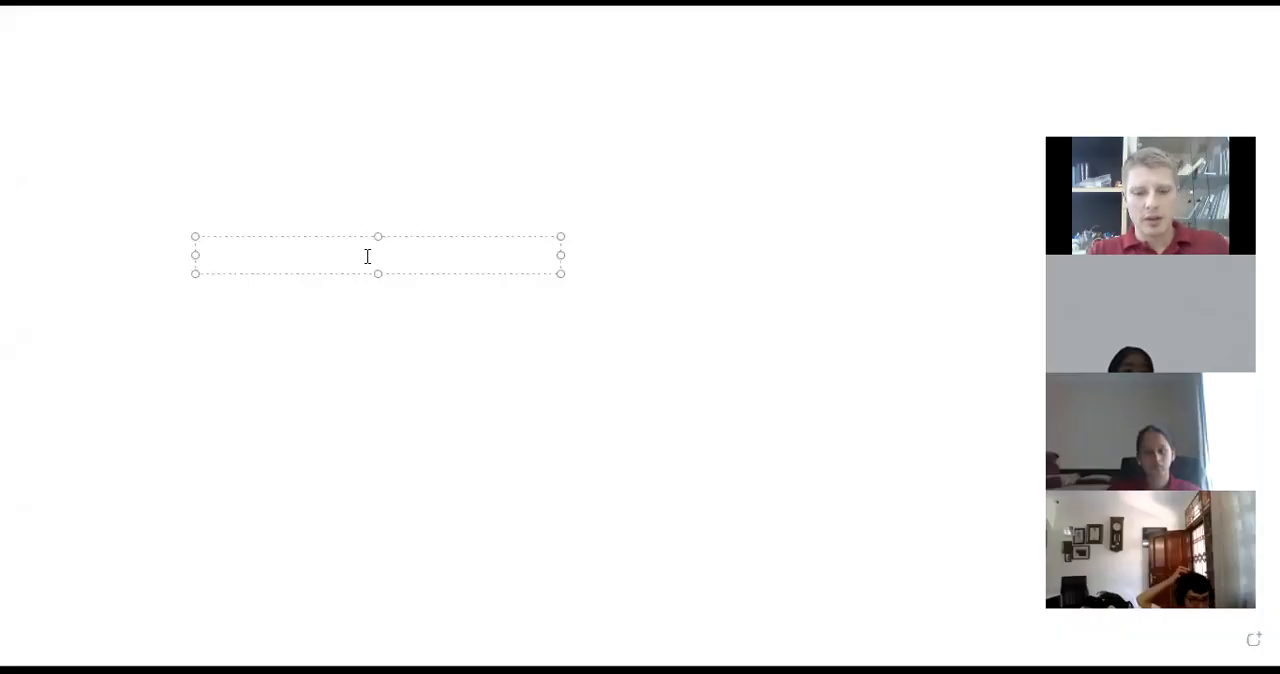
Begin the note with the heading 'Verse 11 -'
{"action": "type", "text": "Verse 11"}
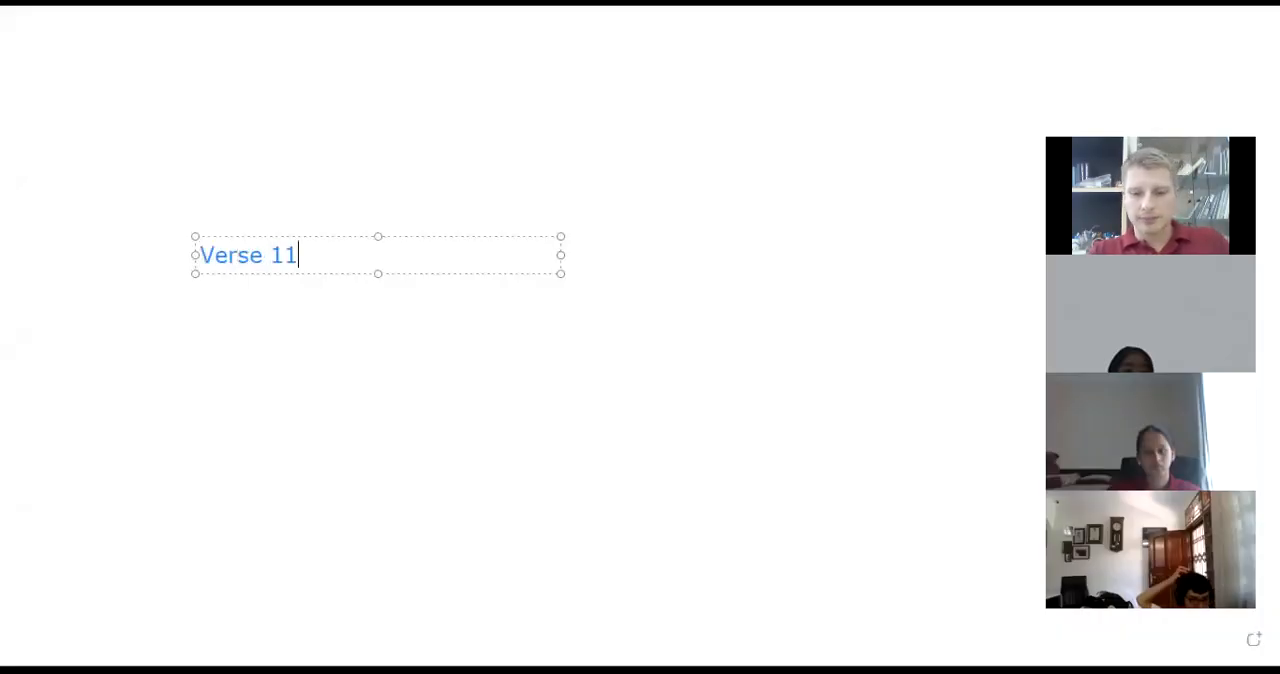
{"action": "type", "text": "-"}
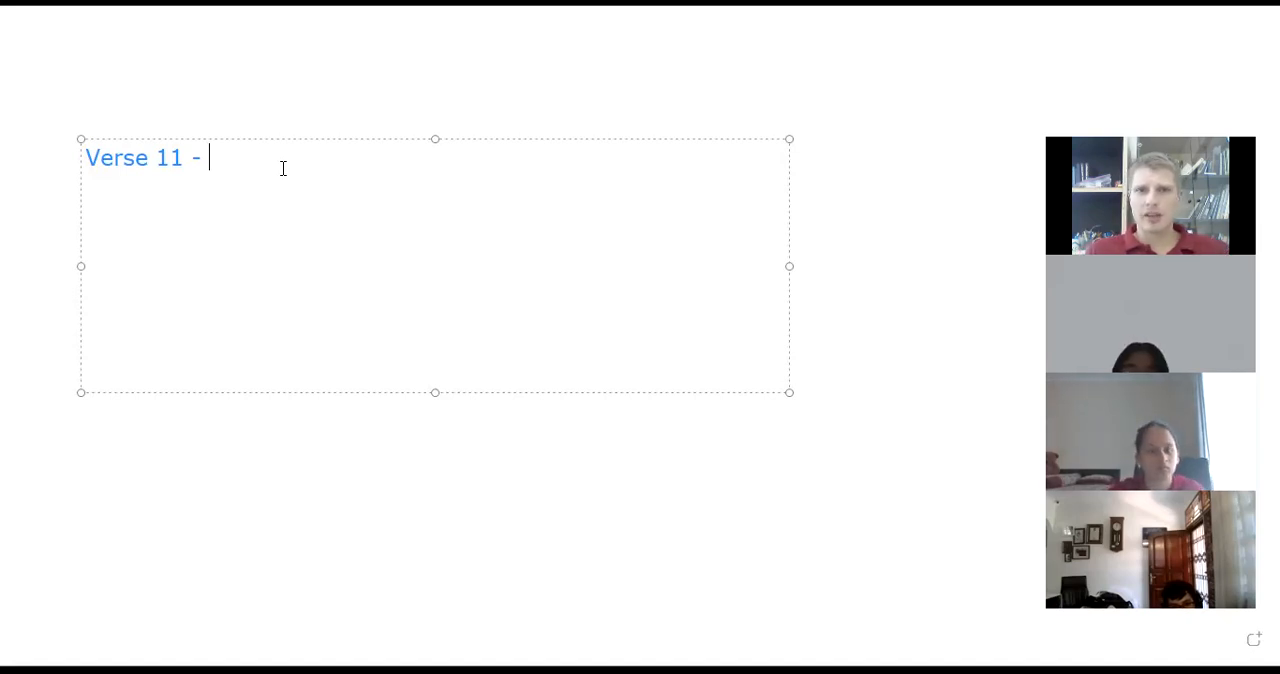
{"action": "mouse_move", "coordinate": [300, 150]}
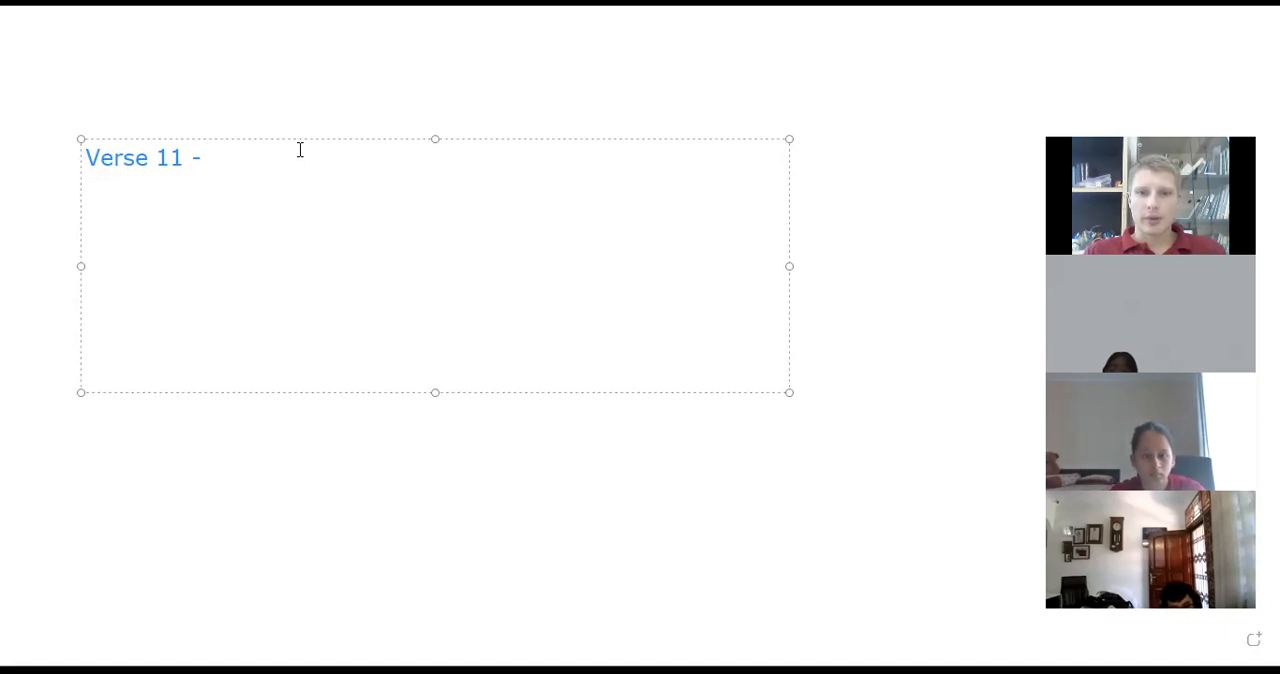
{"action": "mouse_move", "coordinate": [1008, 456]}
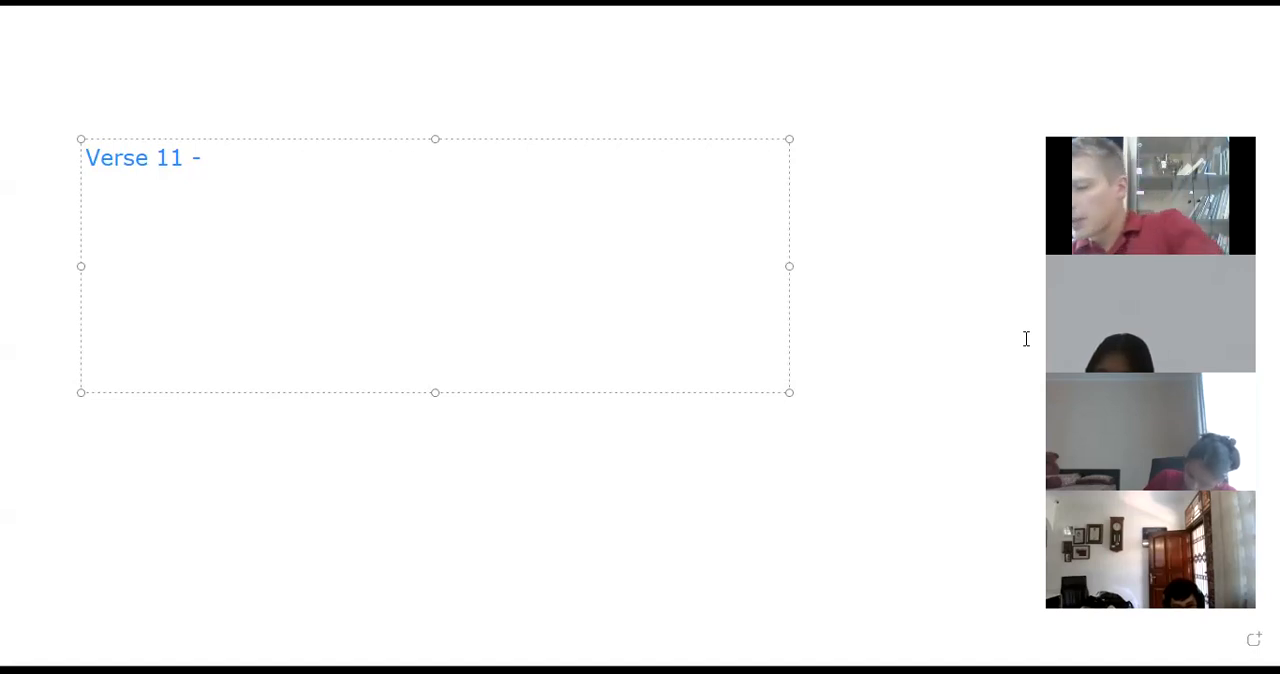
{"action": "mouse_move", "coordinate": [308, 444]}
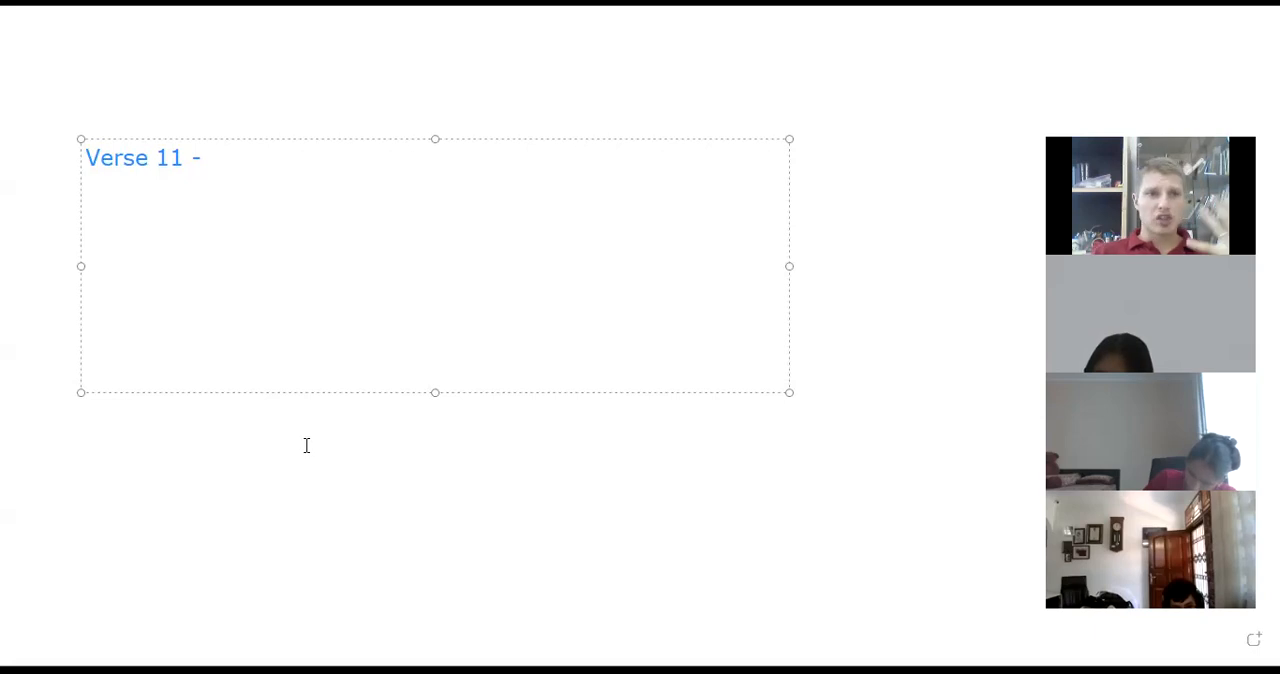
Continue after 'Verse 11 -' with the Baptising note ending 'cannot even untie his sandles.'
{"action": "left_click", "coordinate": [204, 158]}
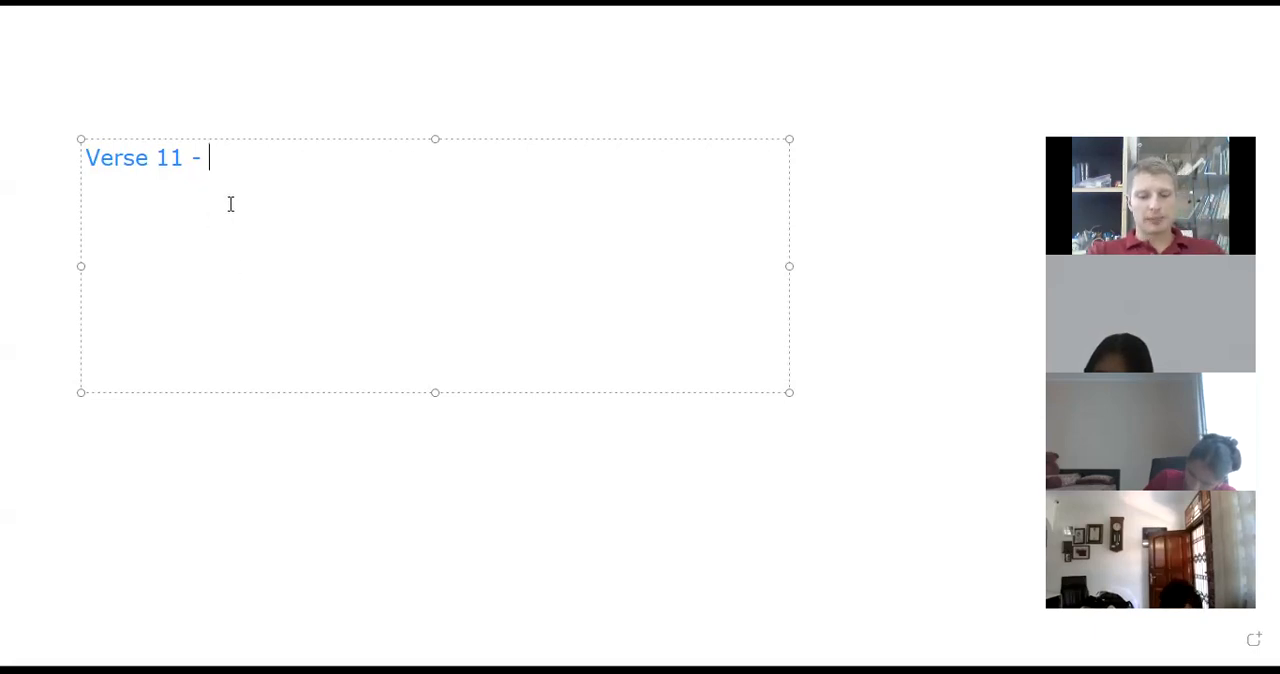
{"action": "type", "text": "Baptising - greate"}
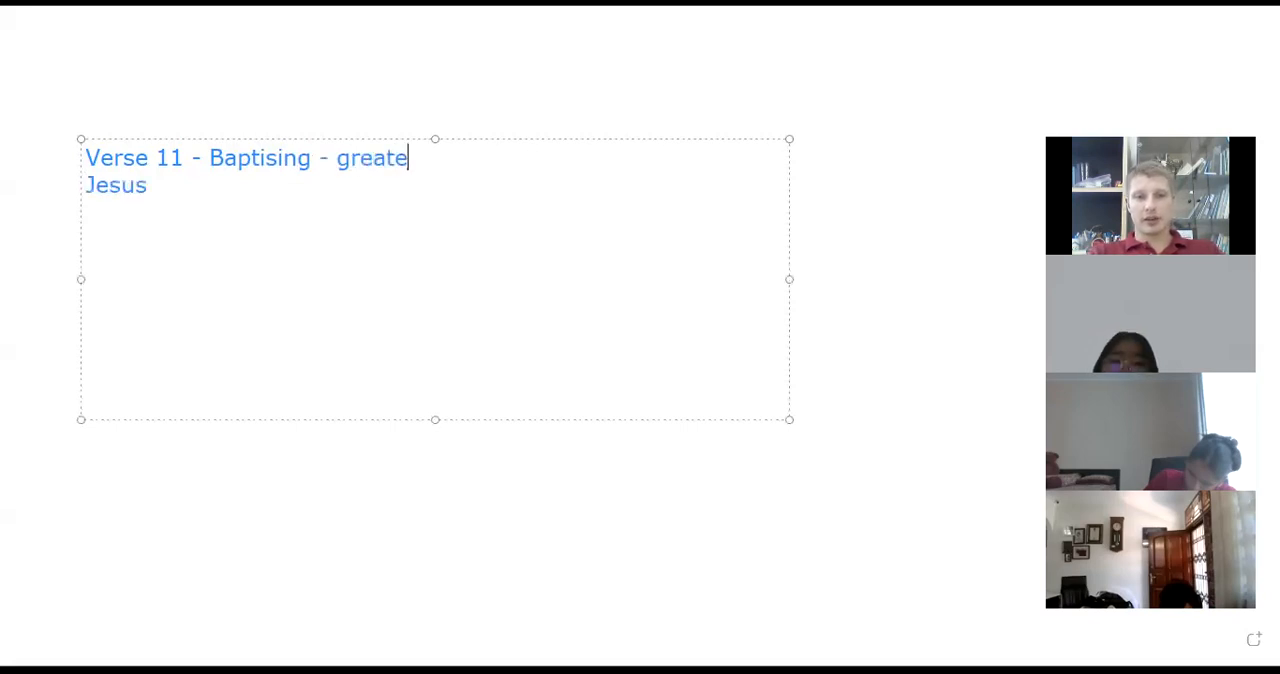
{"action": "type", "text": "r tha"}
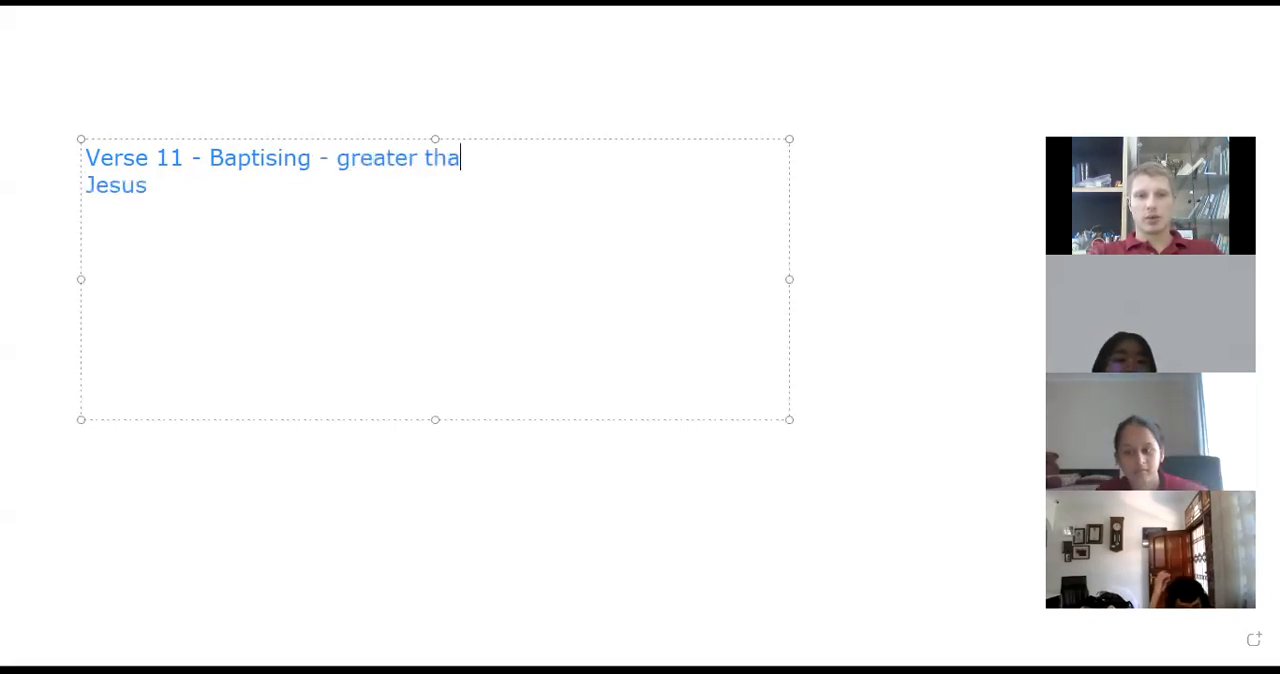
{"action": "type", "text": "n ma who i cannot e"}
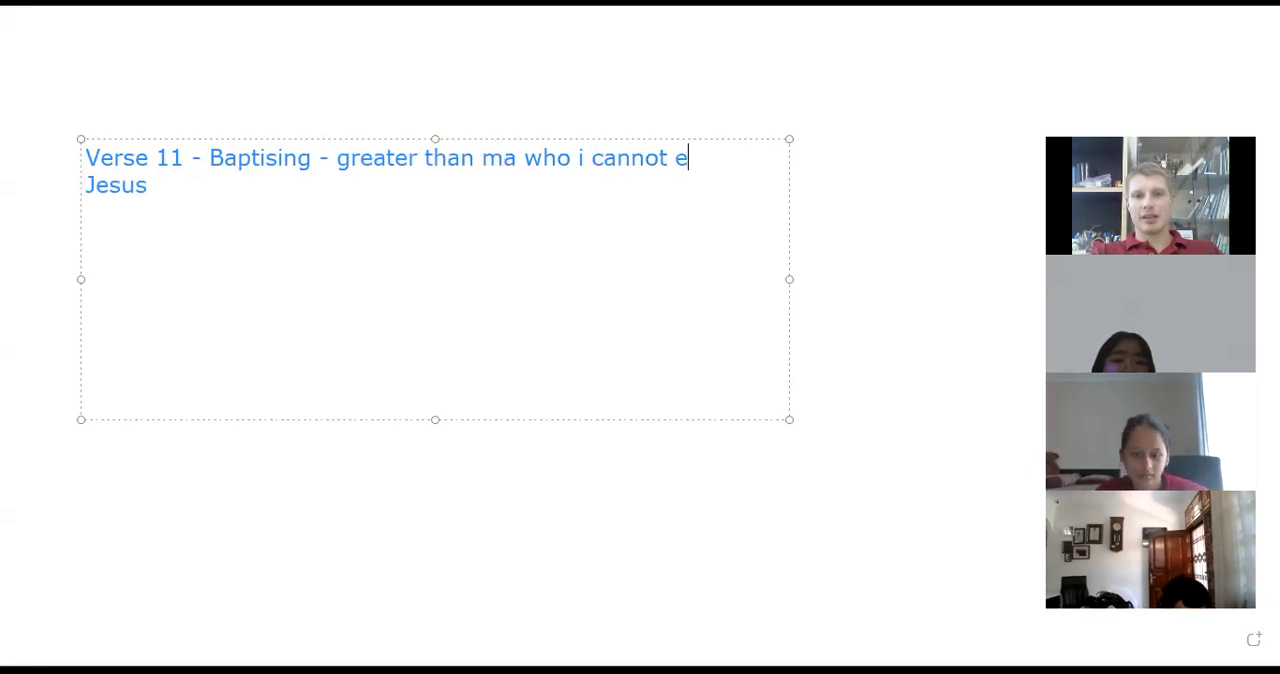
{"action": "type", "text": "ven u"}
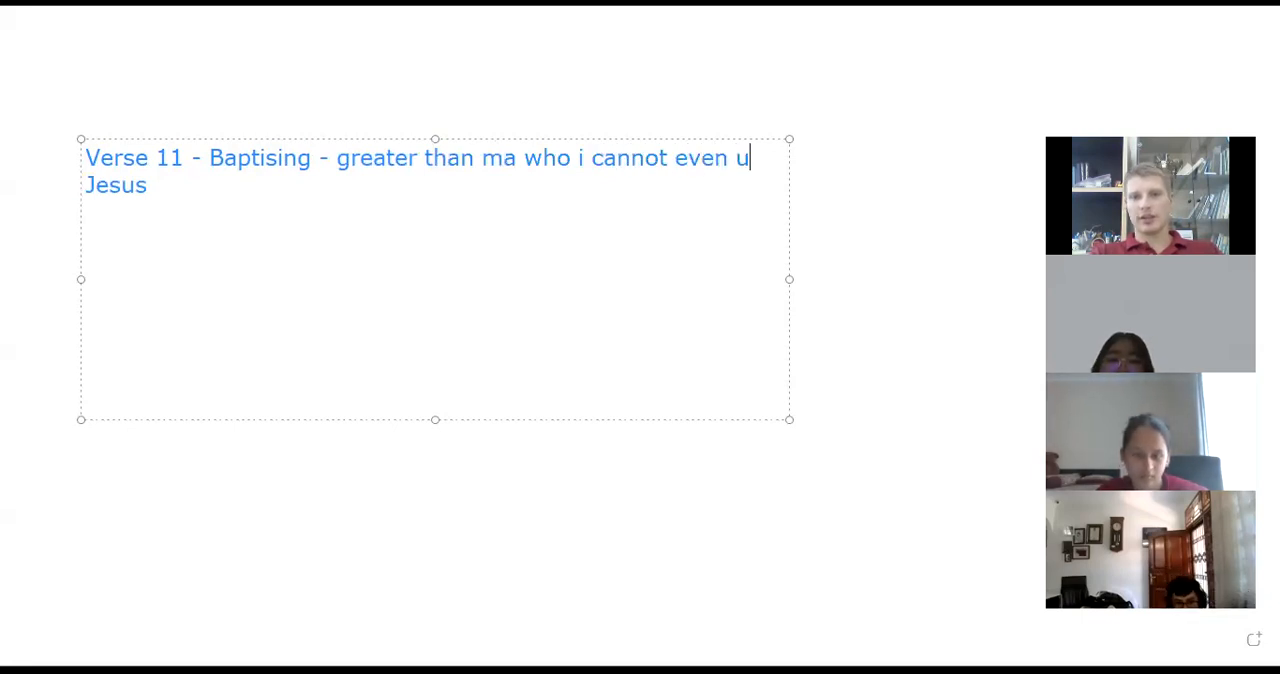
{"action": "type", "text": "ntie his sandls"}
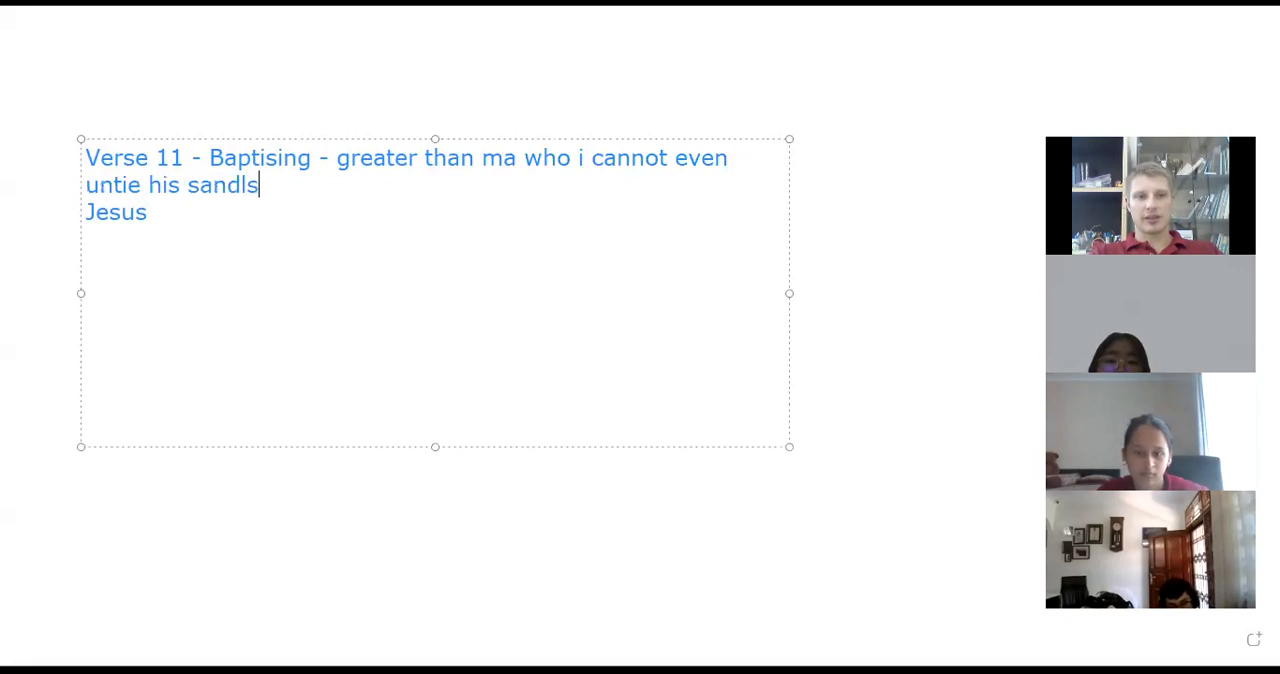
{"action": "type", "text": "es."}
{"action": "type", "text": " -"}
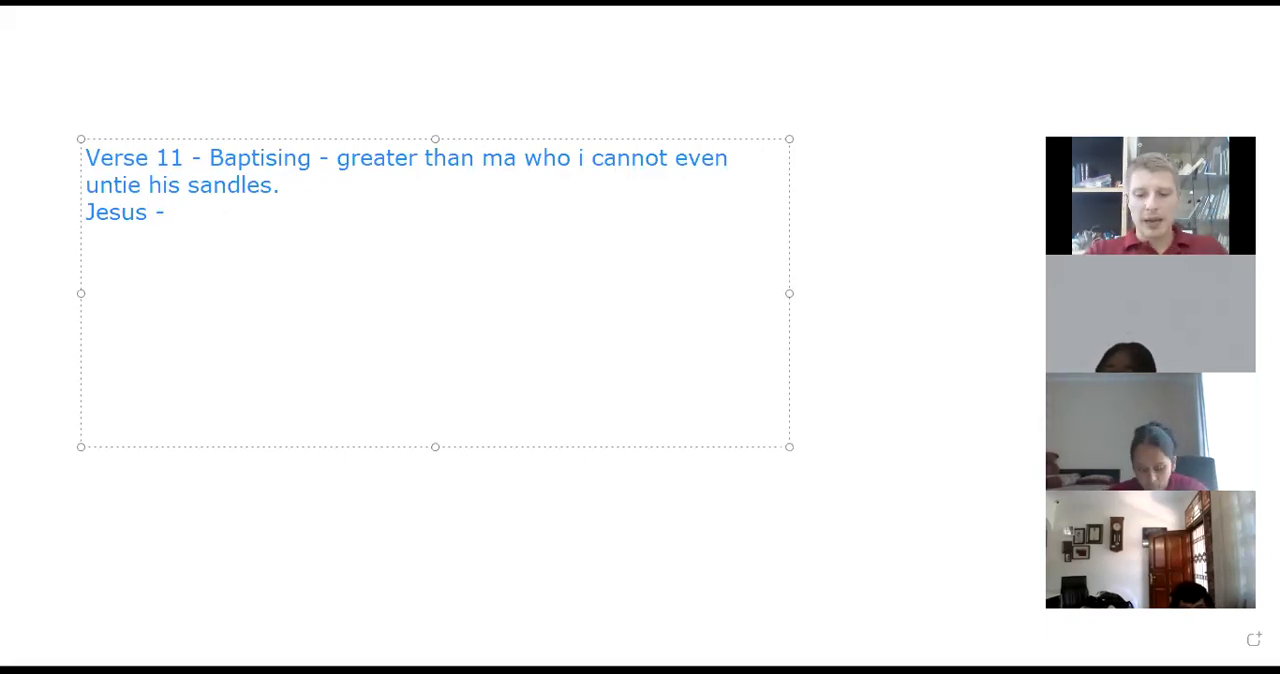
Write 'I need to be baptised', then a new line 'Fufill all rightousness.......'
{"action": "type", "text": "I need to be bpa"}
{"action": "type", "text": "Fufill"}
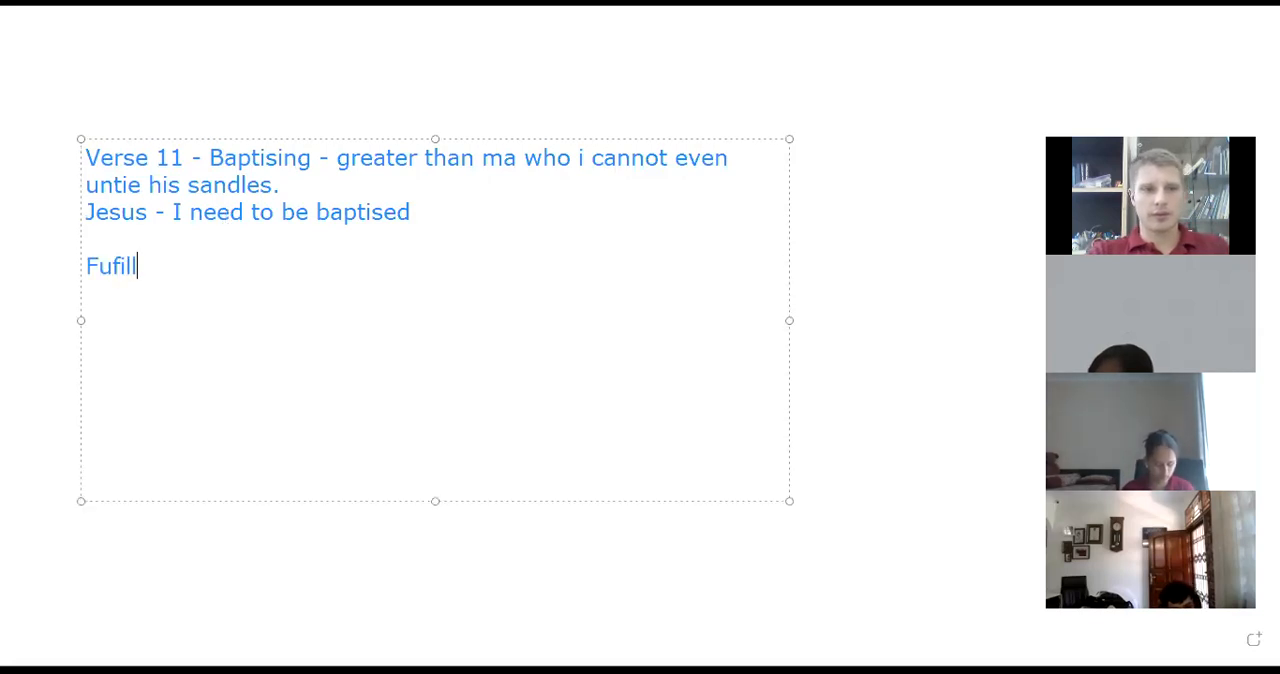
{"action": "type", "text": "all righto"}
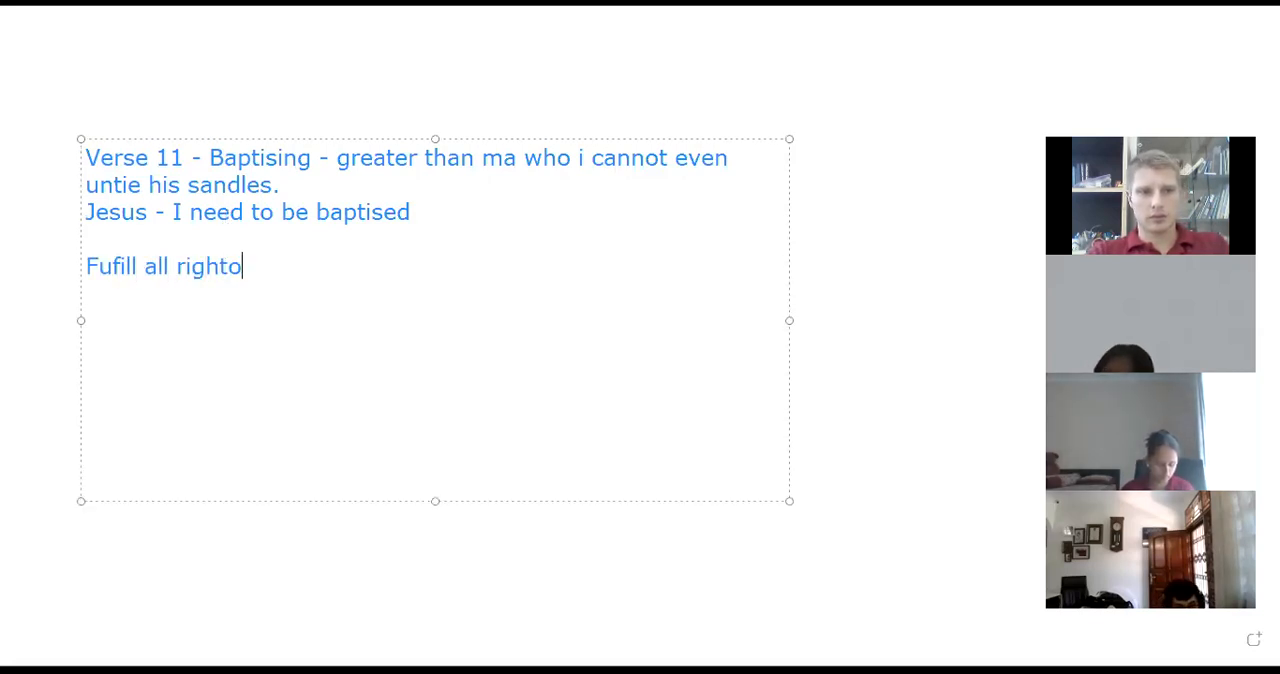
{"action": "type", "text": "usness"}
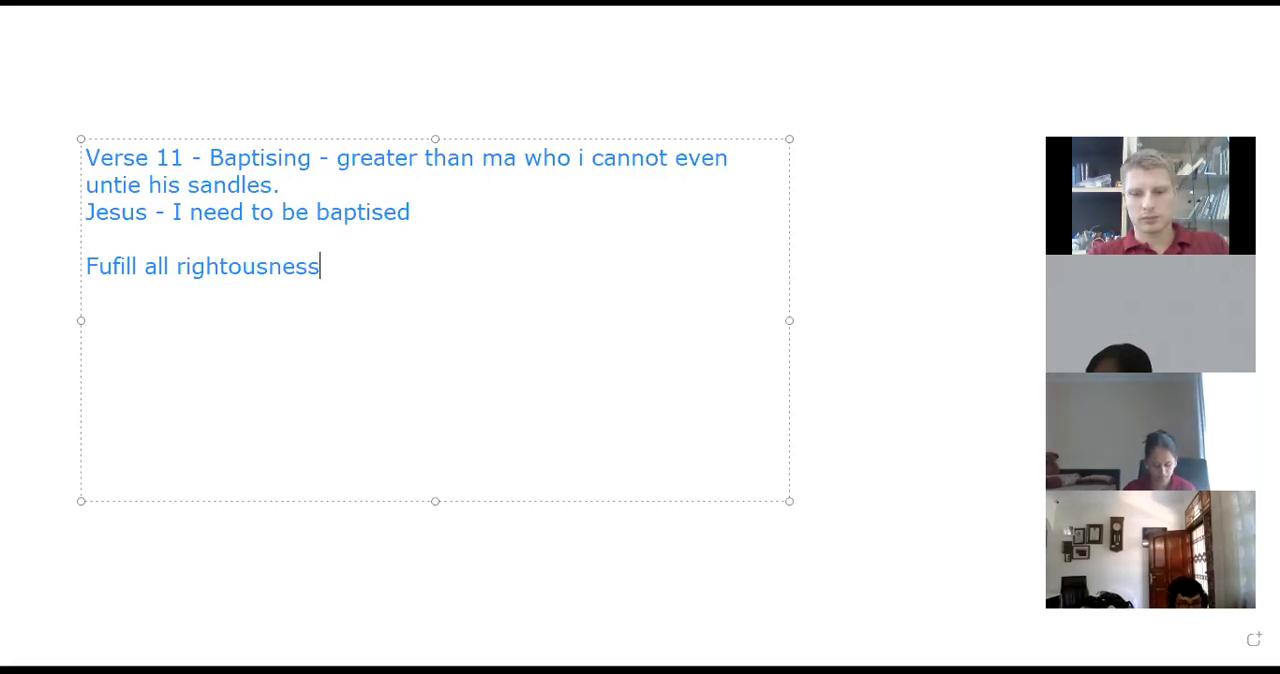
{"action": "type", "text": "......."}
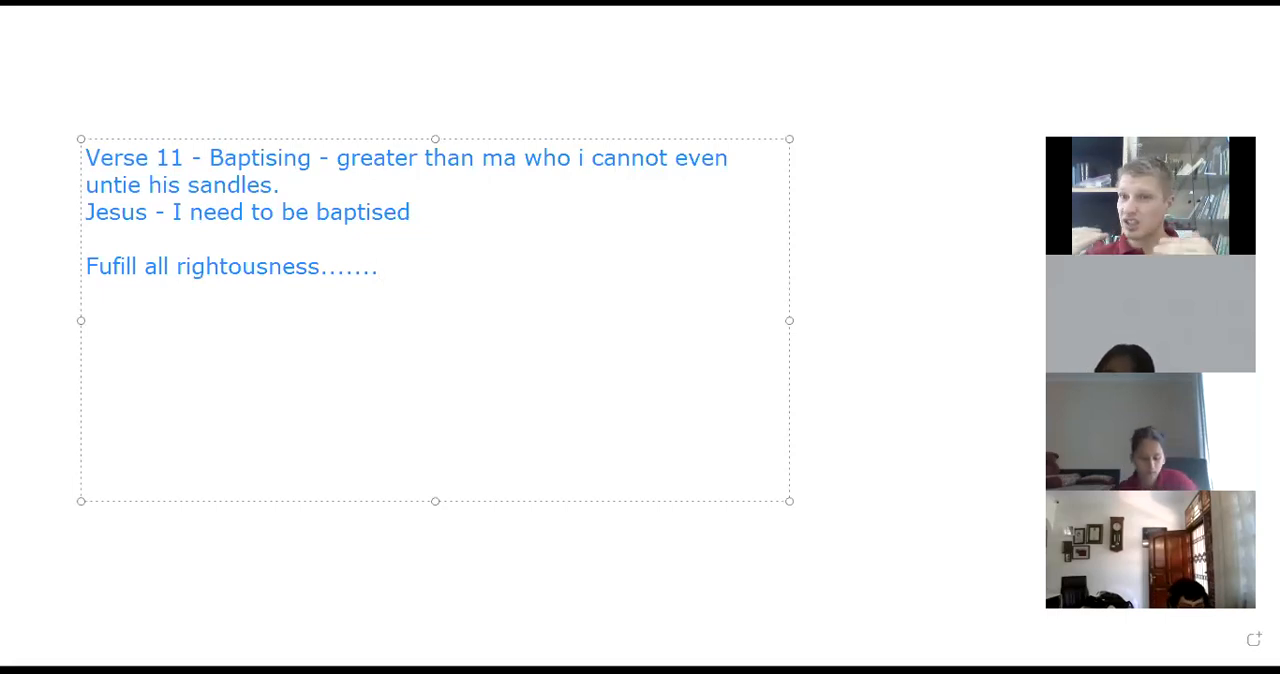
Extend the righteousness line with 'evidence .....' replacing its ending period with dots
{"action": "left_click", "coordinate": [378, 266]}
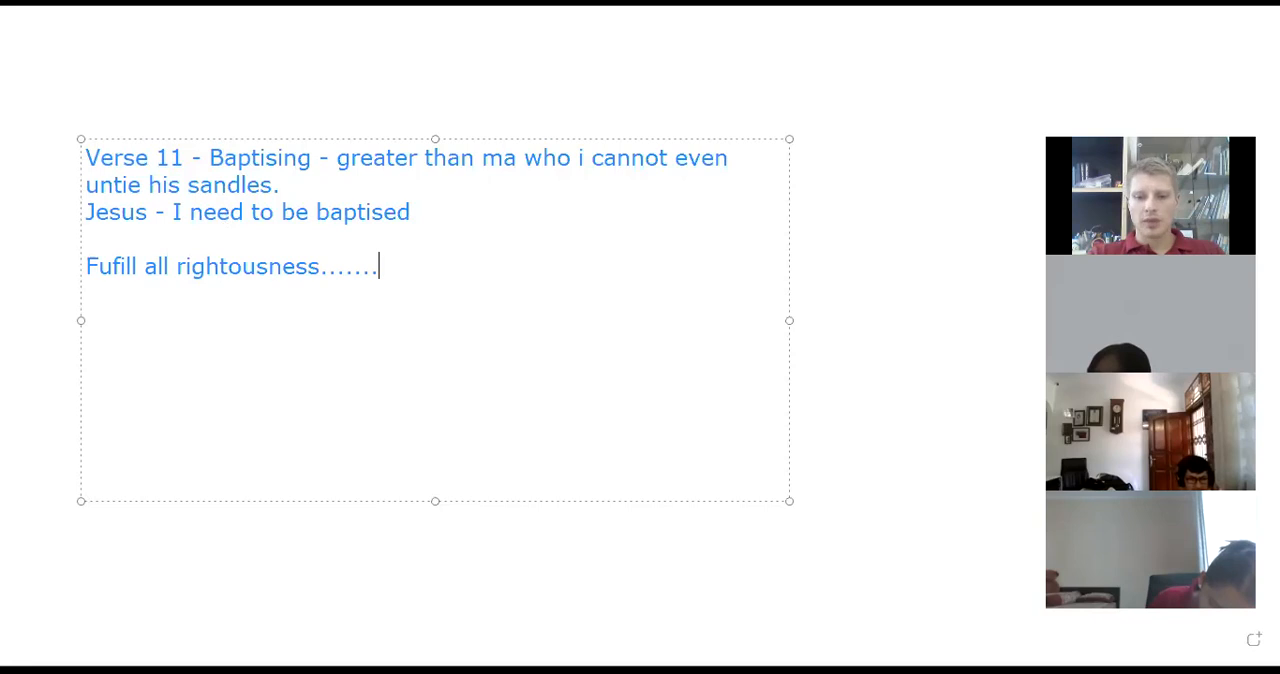
{"action": "type", "text": "ae"}
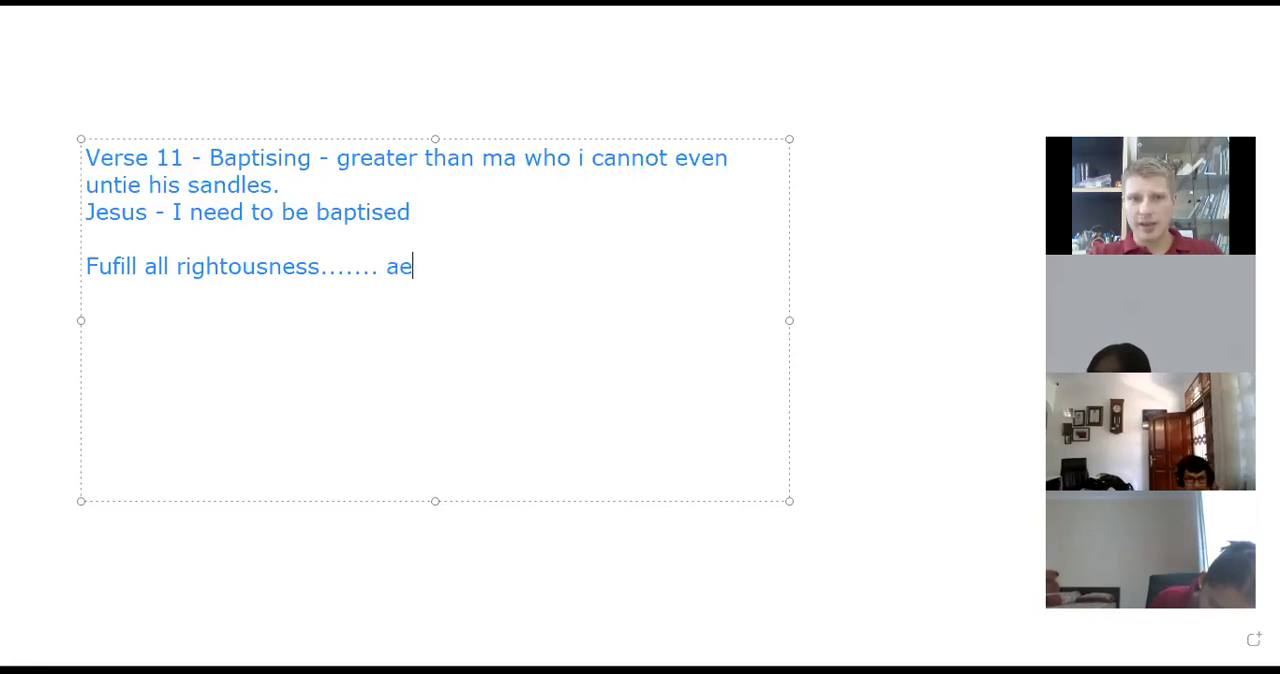
{"action": "type", "text": "vidence."}
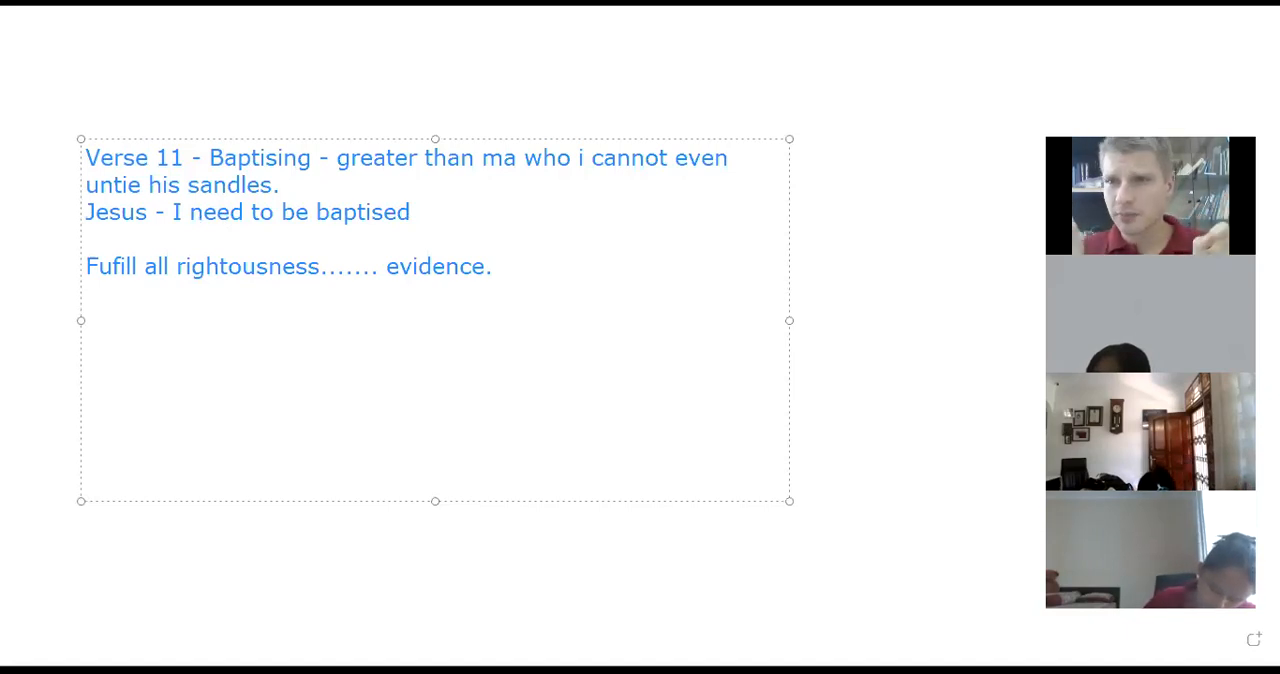
{"action": "left_click", "coordinate": [500, 266]}
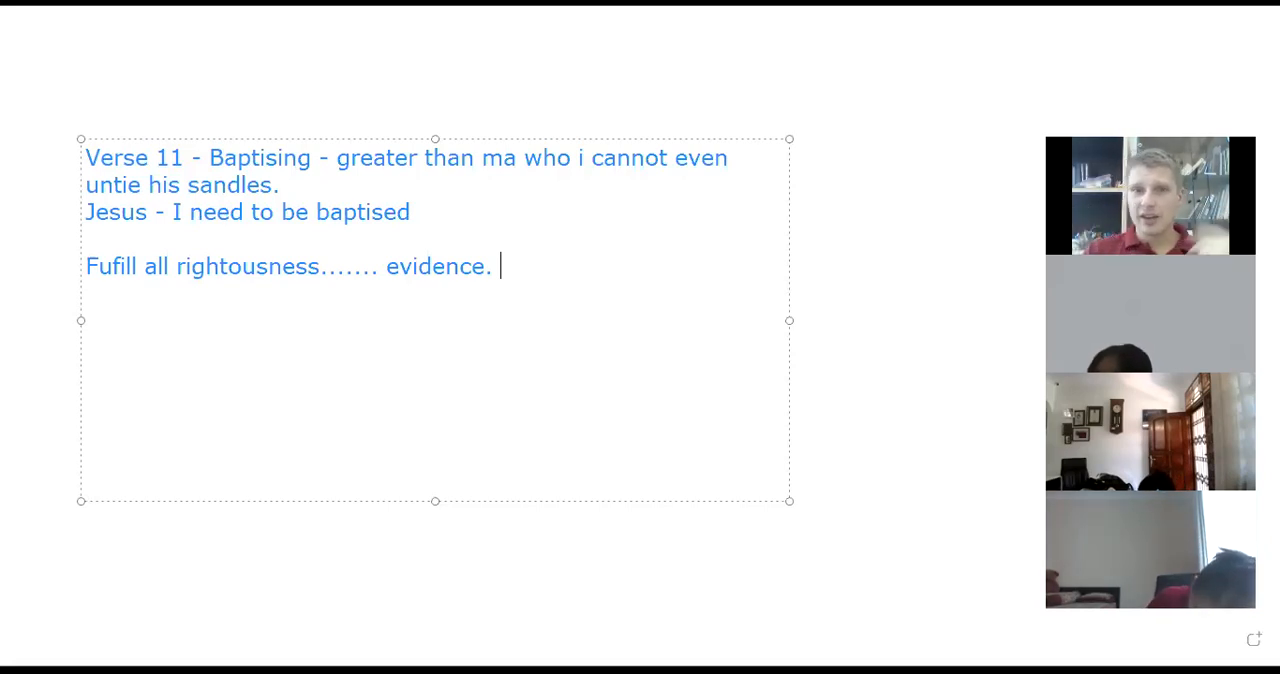
{"action": "mouse_move", "coordinate": [352, 466]}
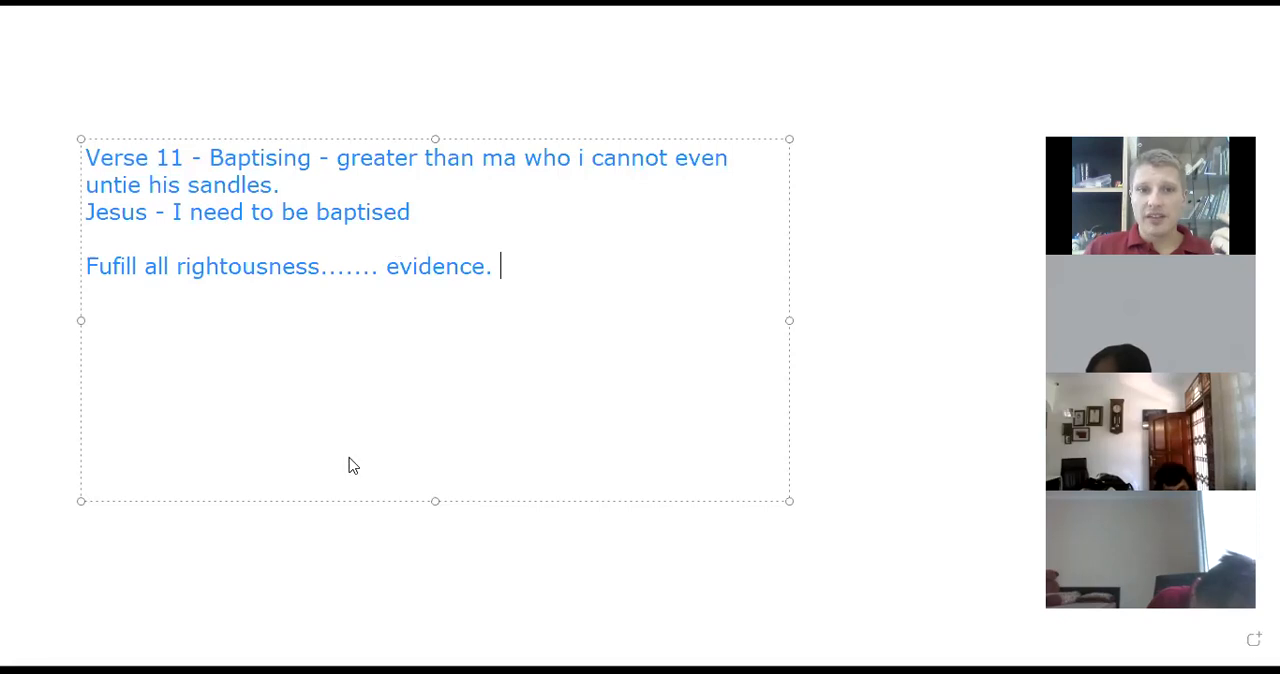
{"action": "key", "text": "Backspace"}
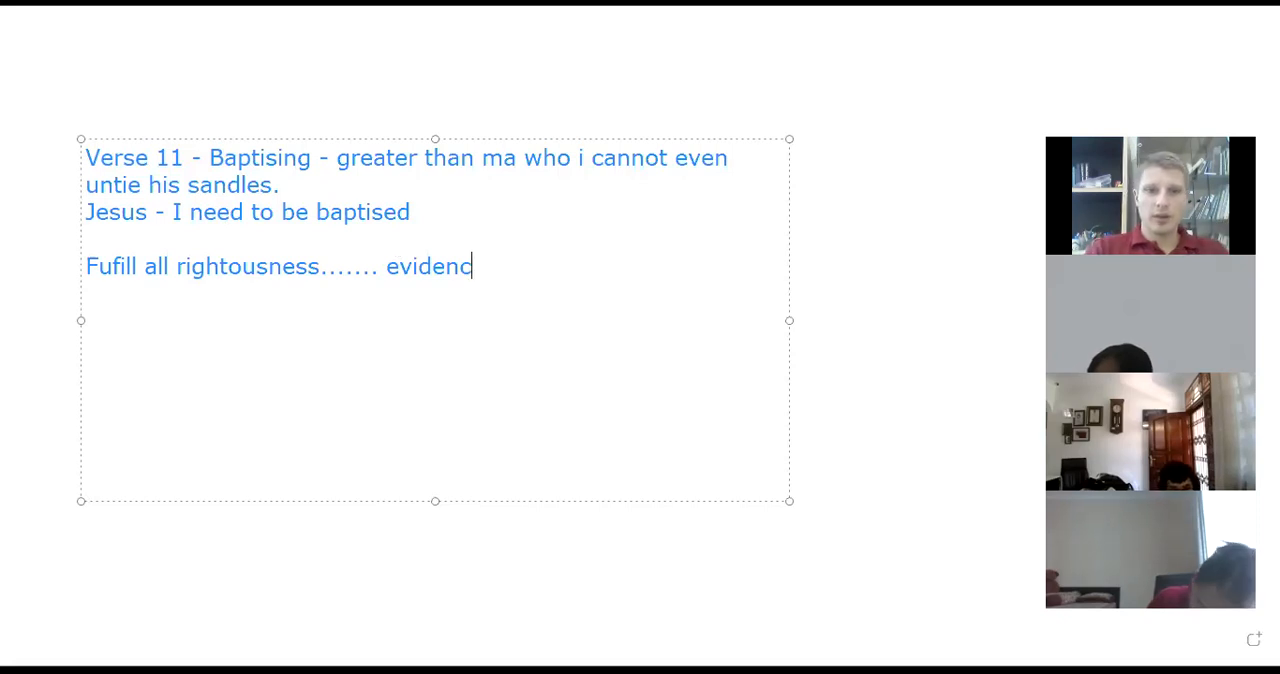
{"action": "type", "text": "e ....."}
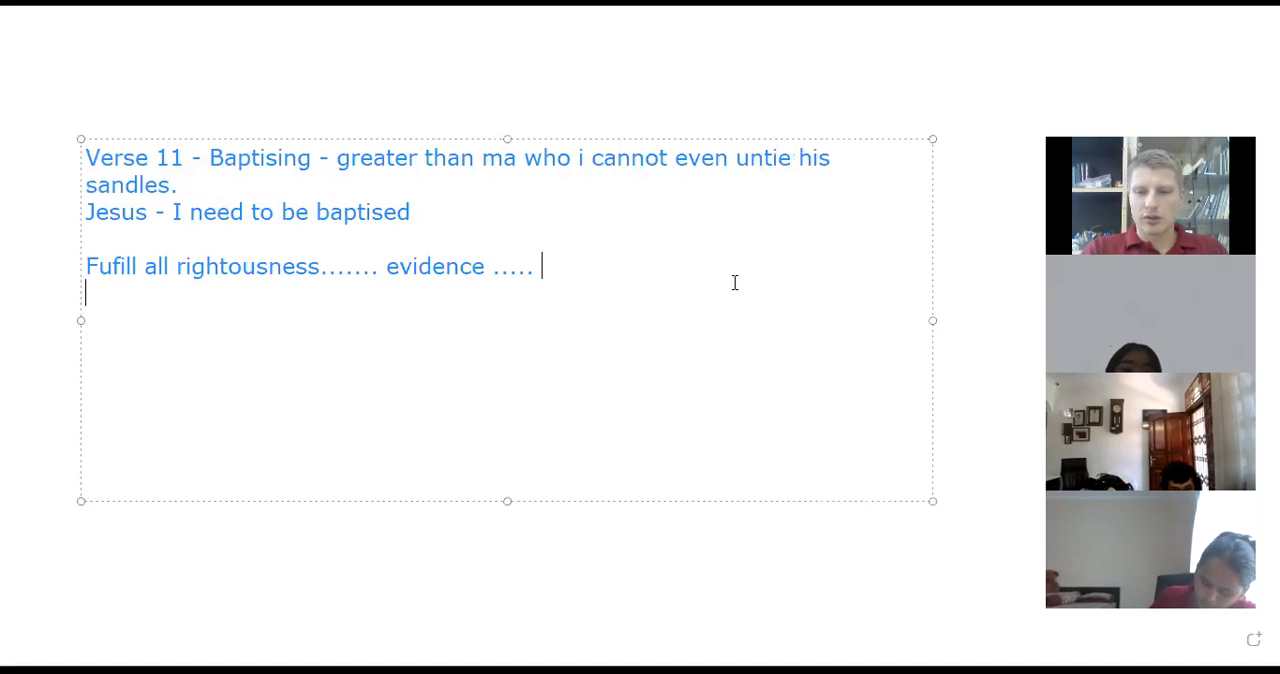
Add 'something supernatural' after the evidence dots
{"action": "type", "text": "s"}
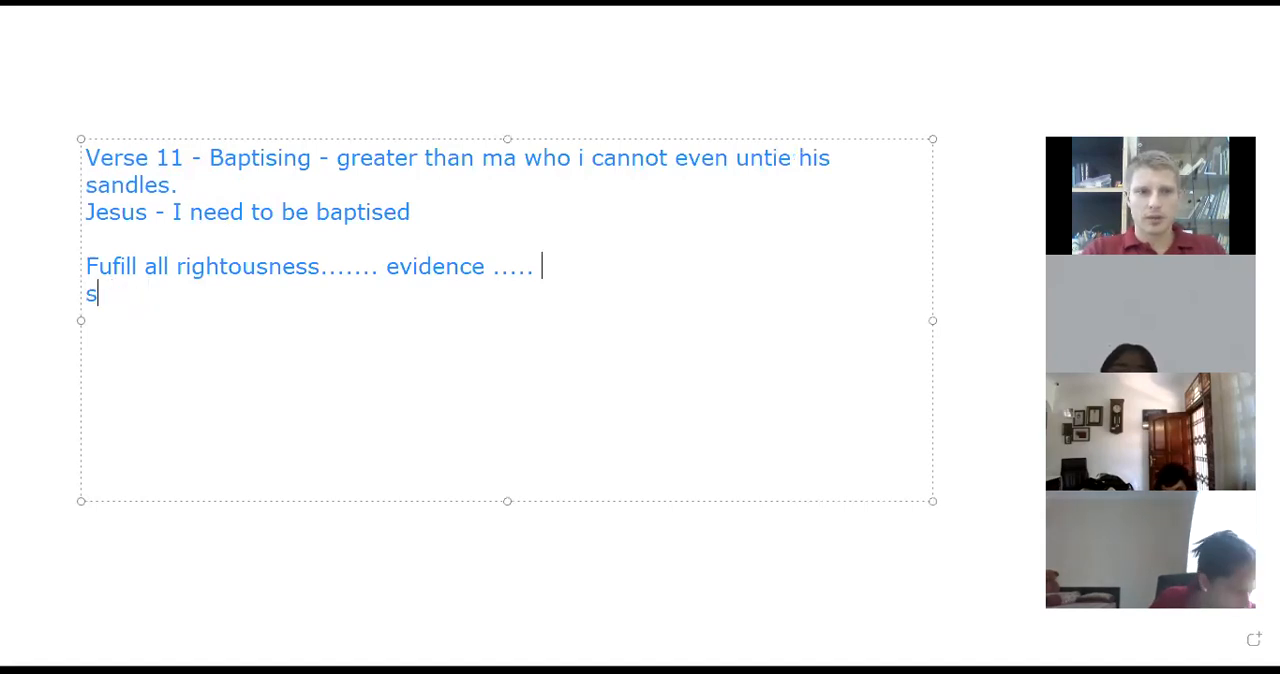
{"action": "type", "text": "someth"}
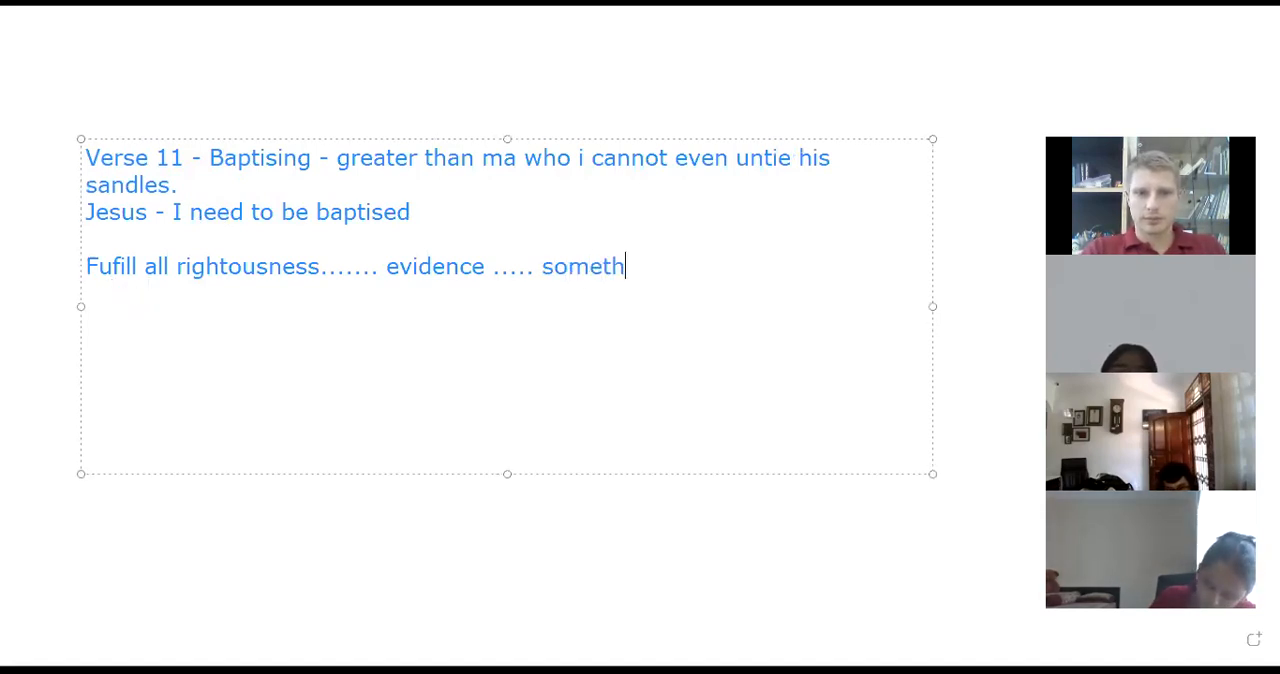
{"action": "type", "text": "ing supernatural"}
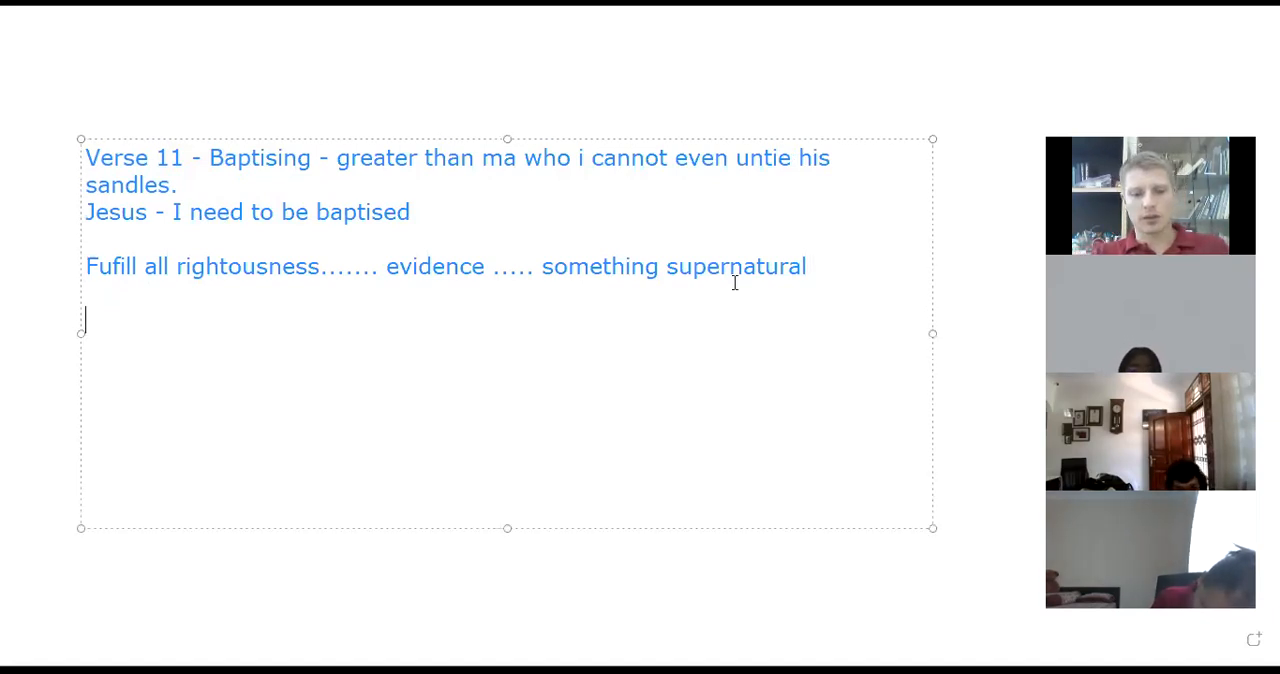
Add a new line 'kick starts jesus ministry' and trail '.....' after 'something supernatural'
{"action": "type", "text": "kick starts"}
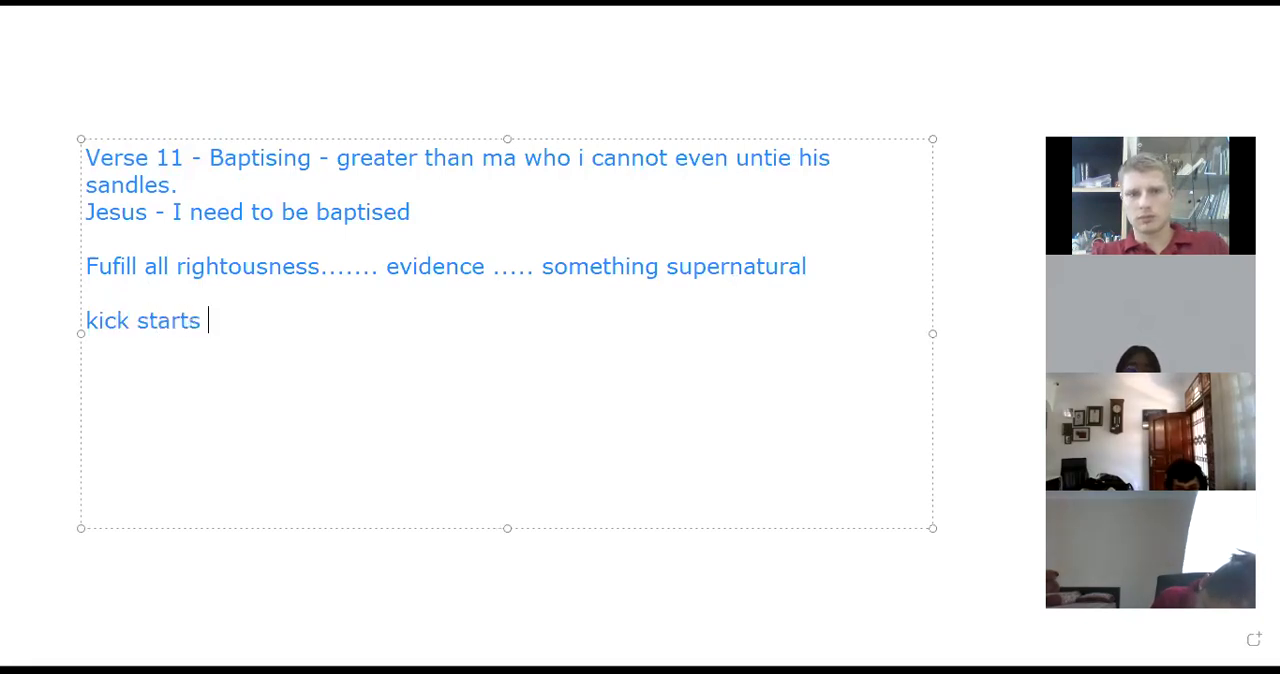
{"action": "type", "text": "jesus ministry"}
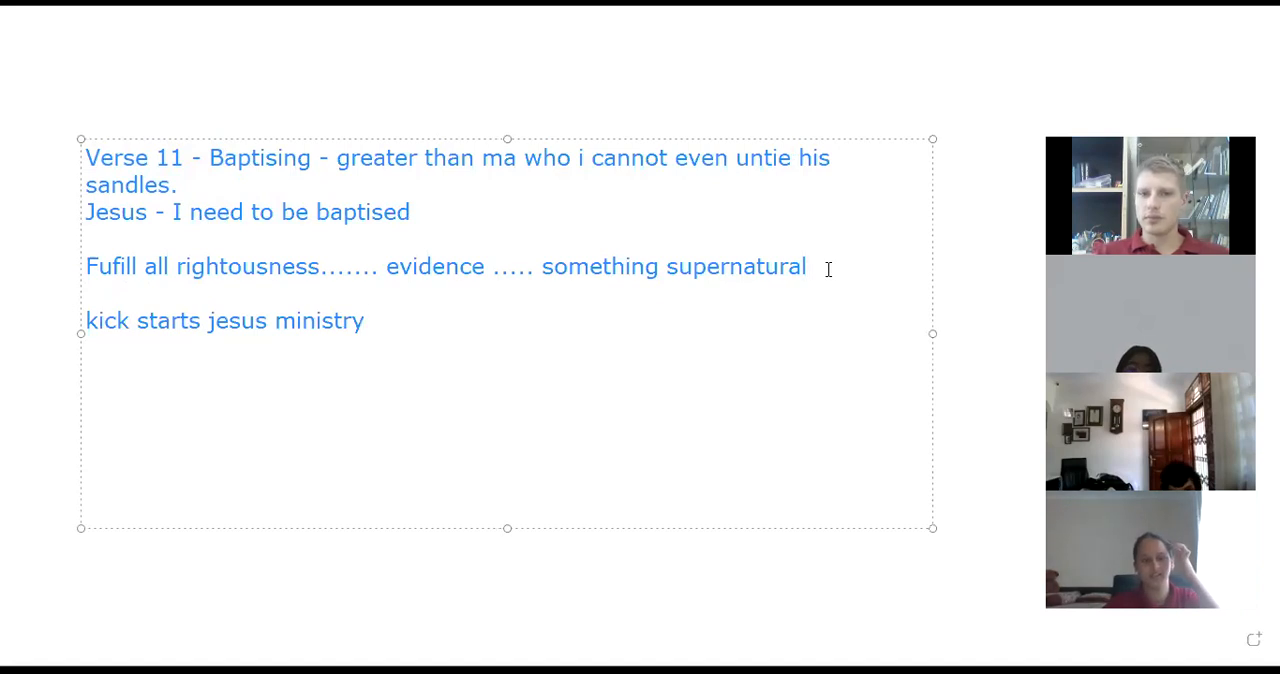
{"action": "type", "text": "....."}
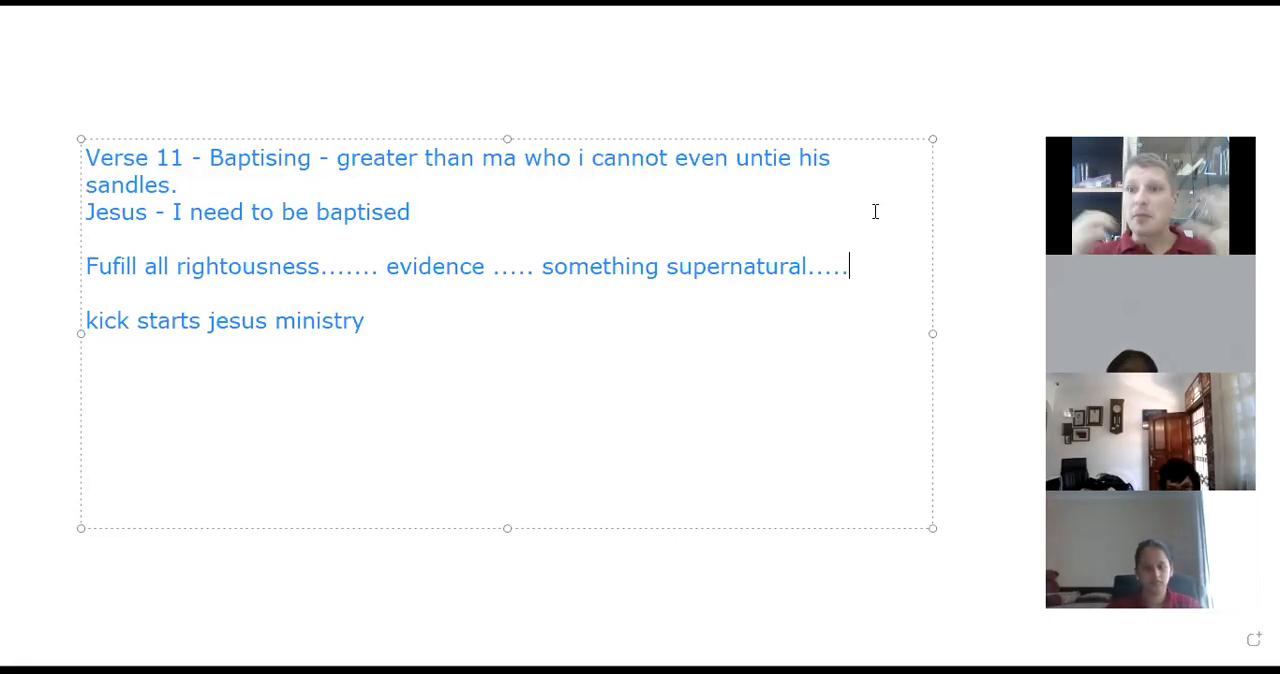
Continue the supernatural line with 'voince, declaration of who he is.'
{"action": "type", "text": "v"}
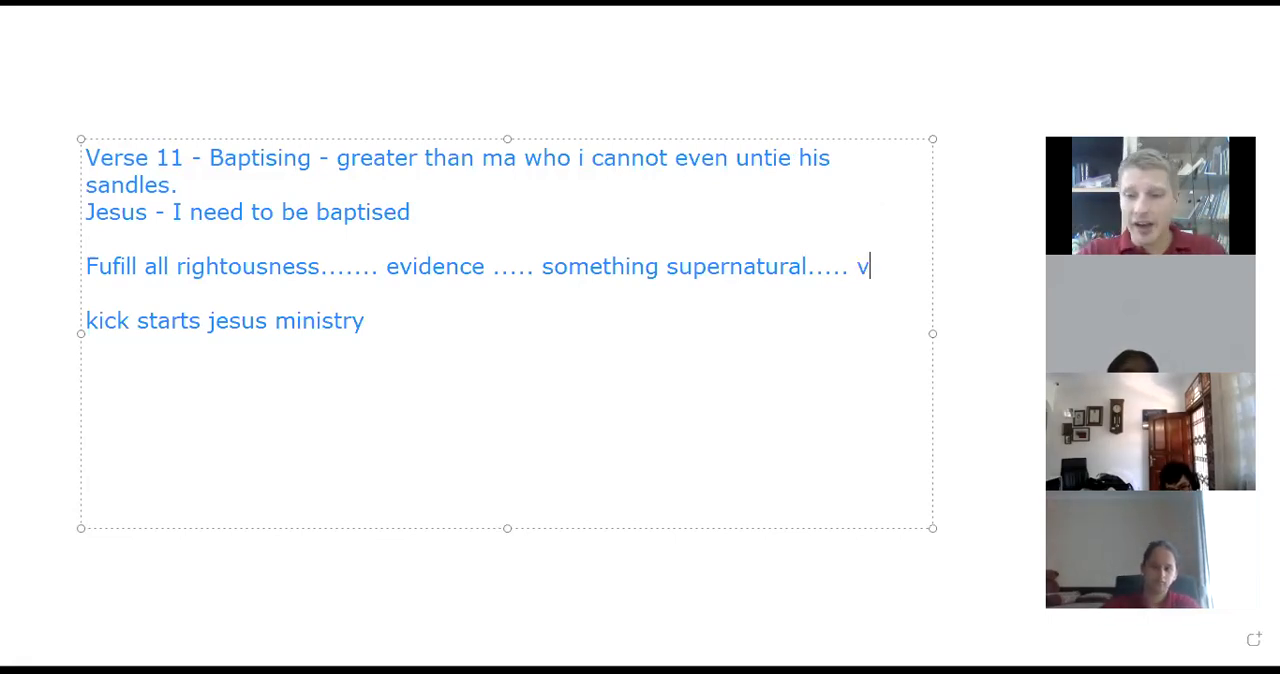
{"action": "type", "text": "oince,"}
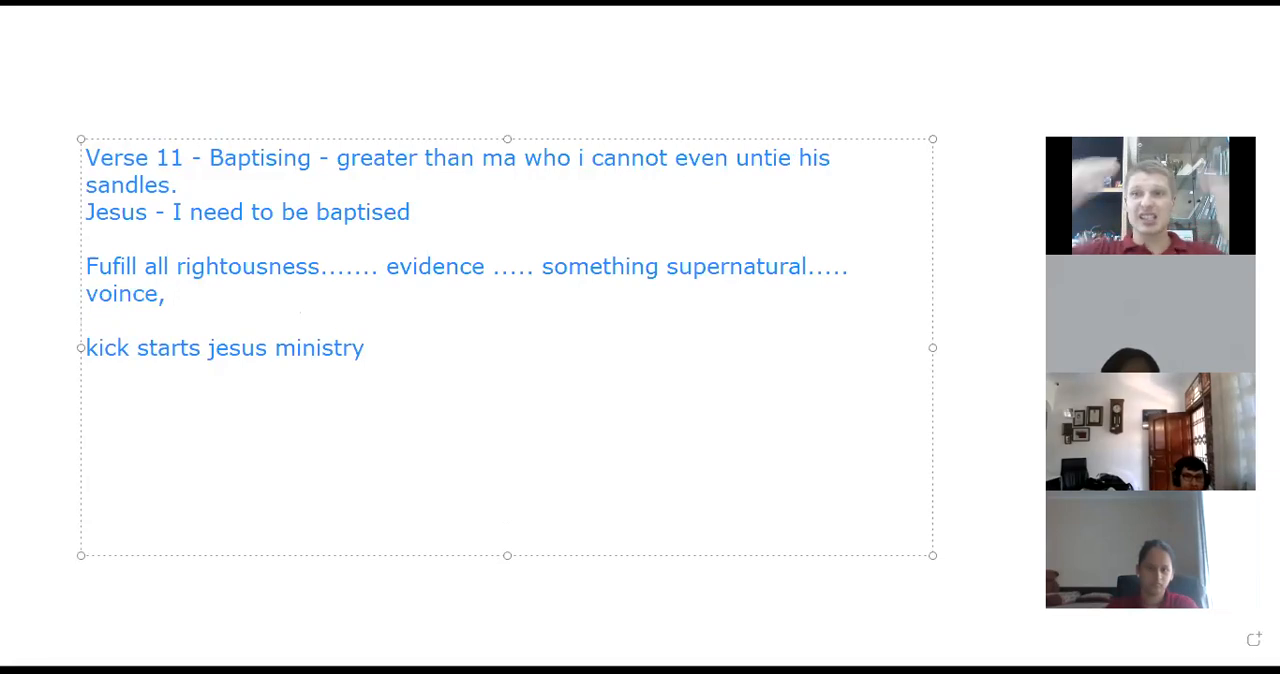
{"action": "type", "text": "de"}
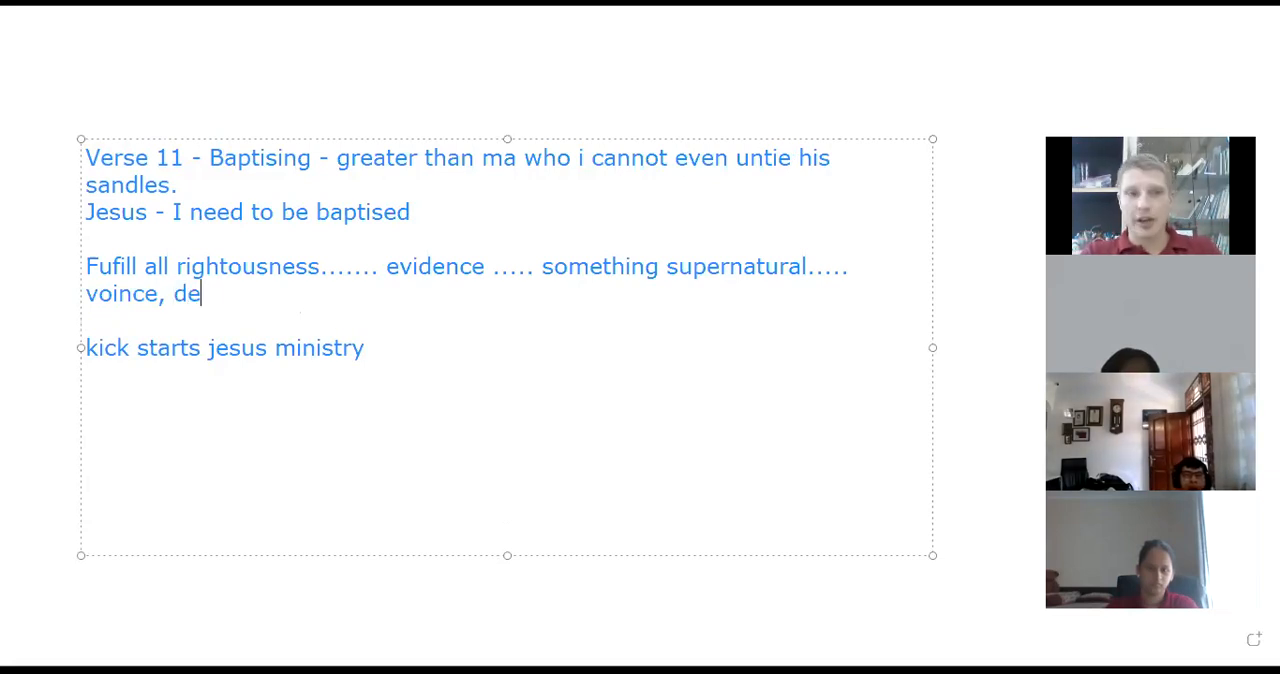
{"action": "type", "text": "claration of"}
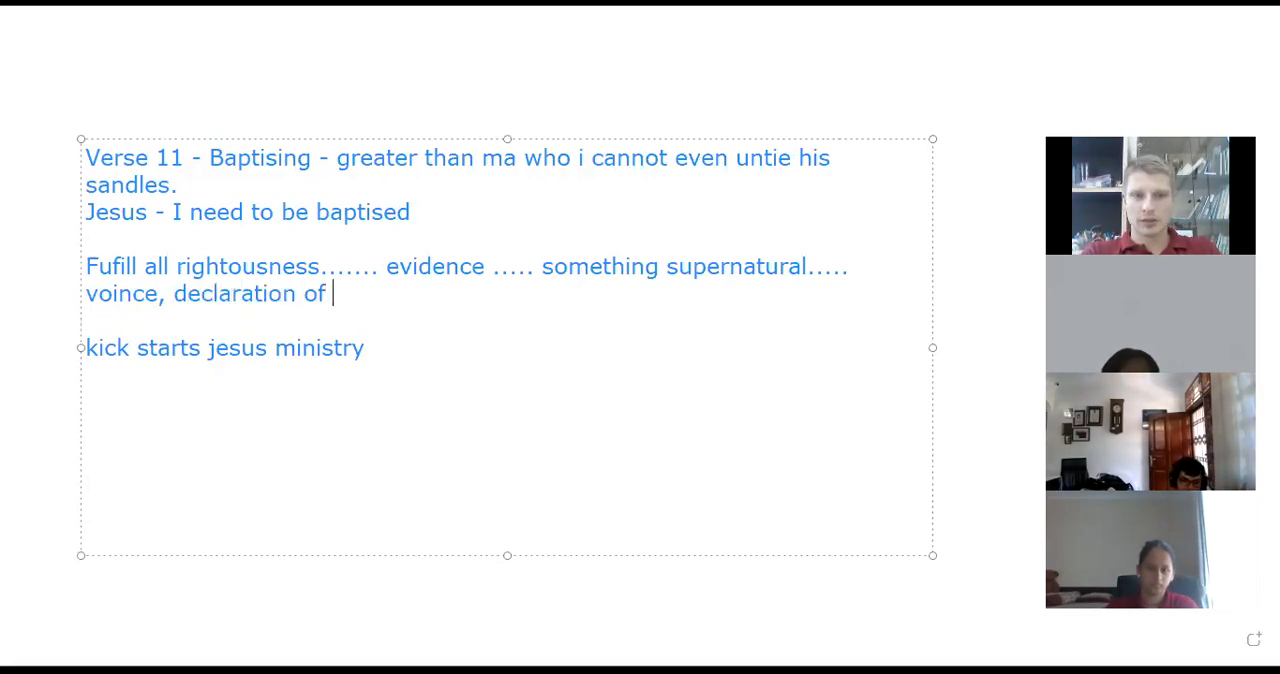
{"action": "type", "text": "who he is."}
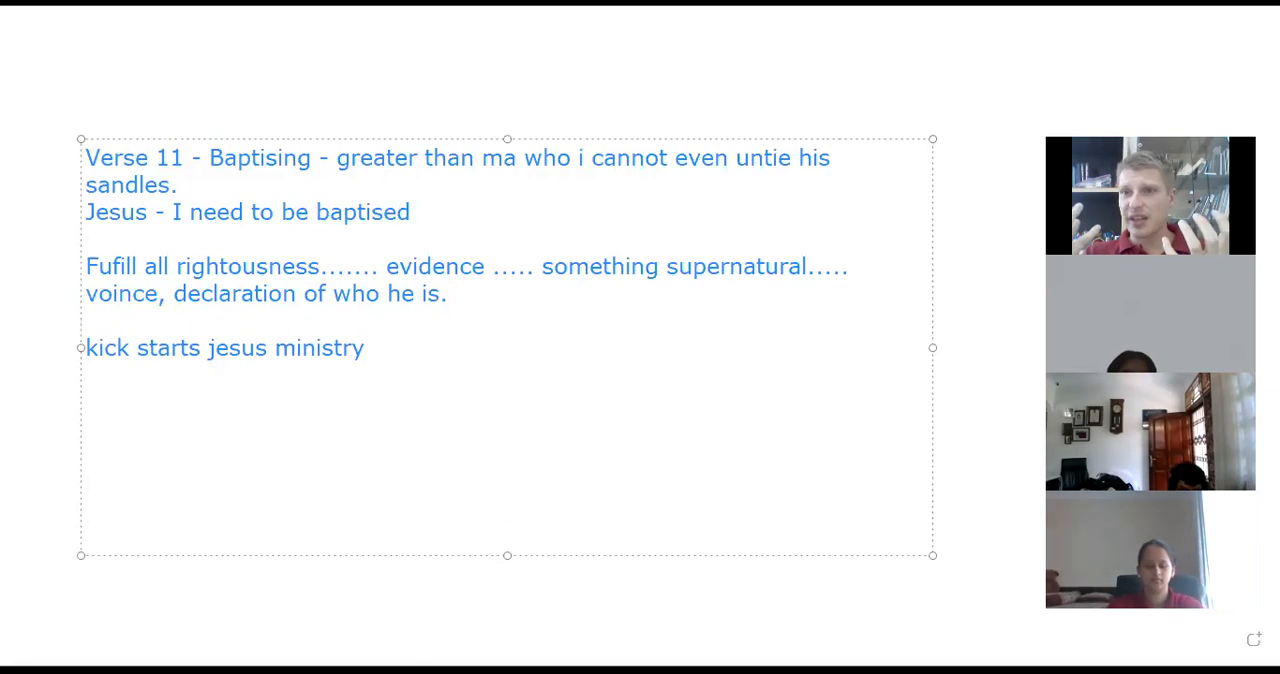
{"action": "left_click", "coordinate": [458, 292]}
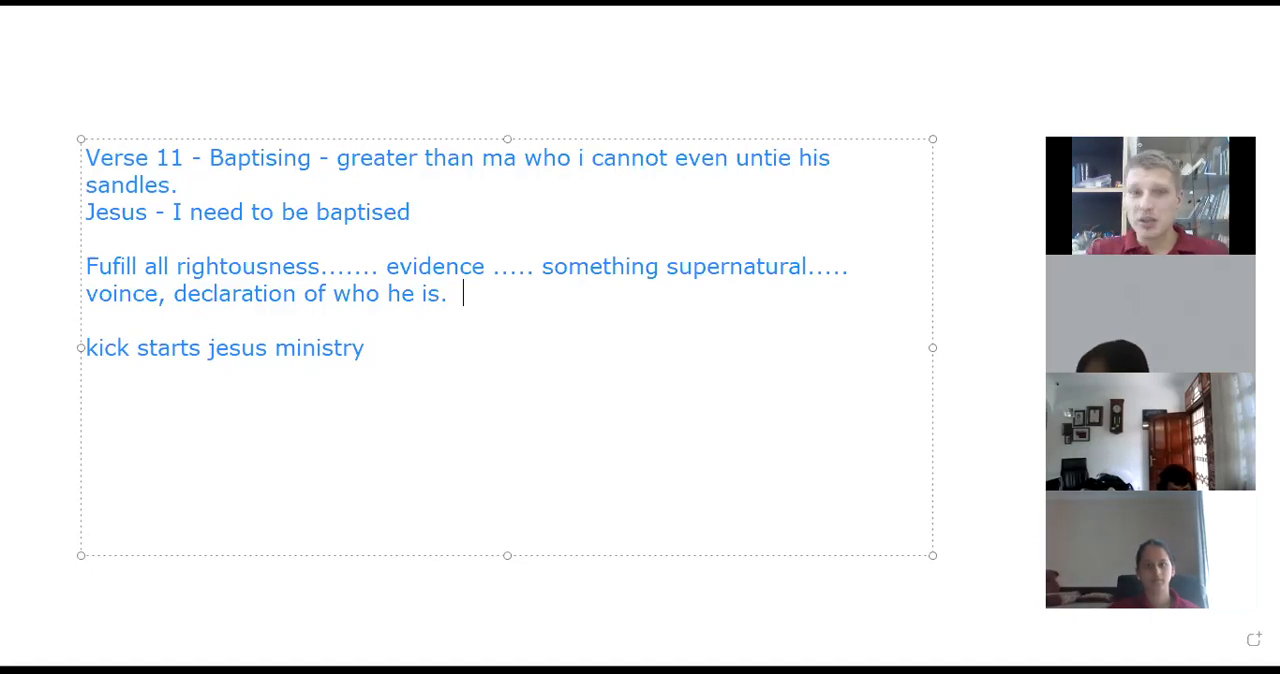
End the ministry line with '...... 40 days in the wilderness.'
{"action": "type", "text": "."}
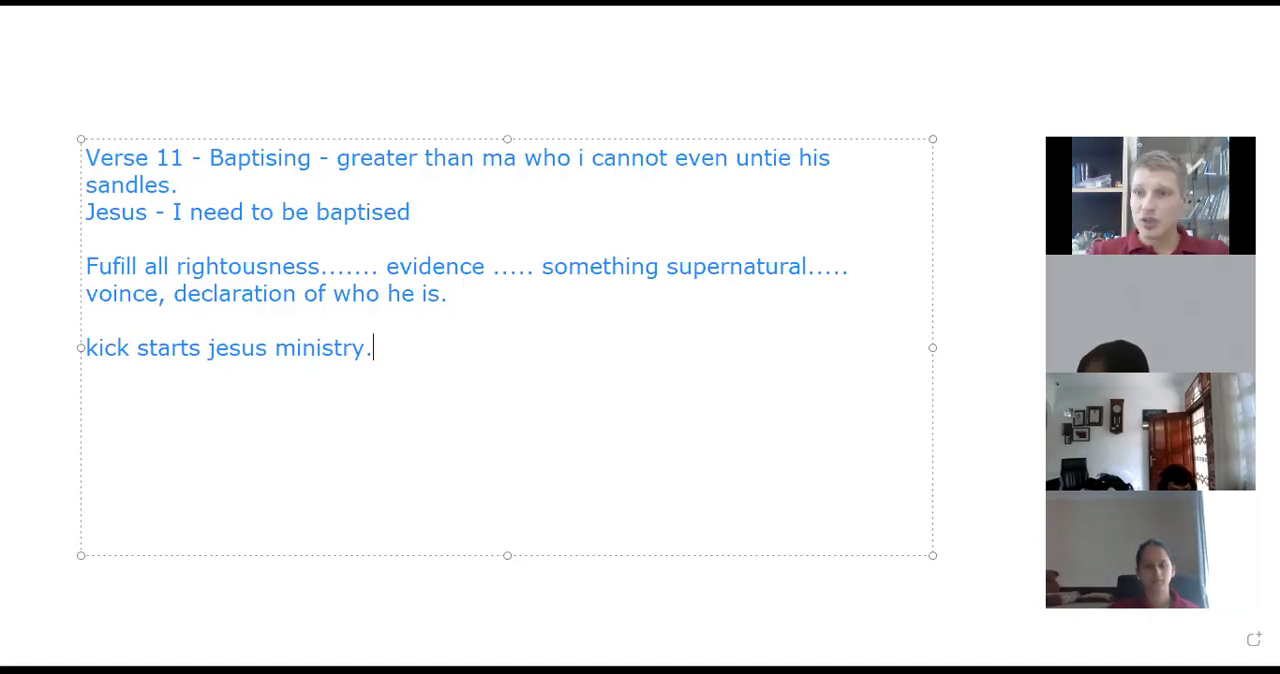
{"action": "type", "text": "....."}
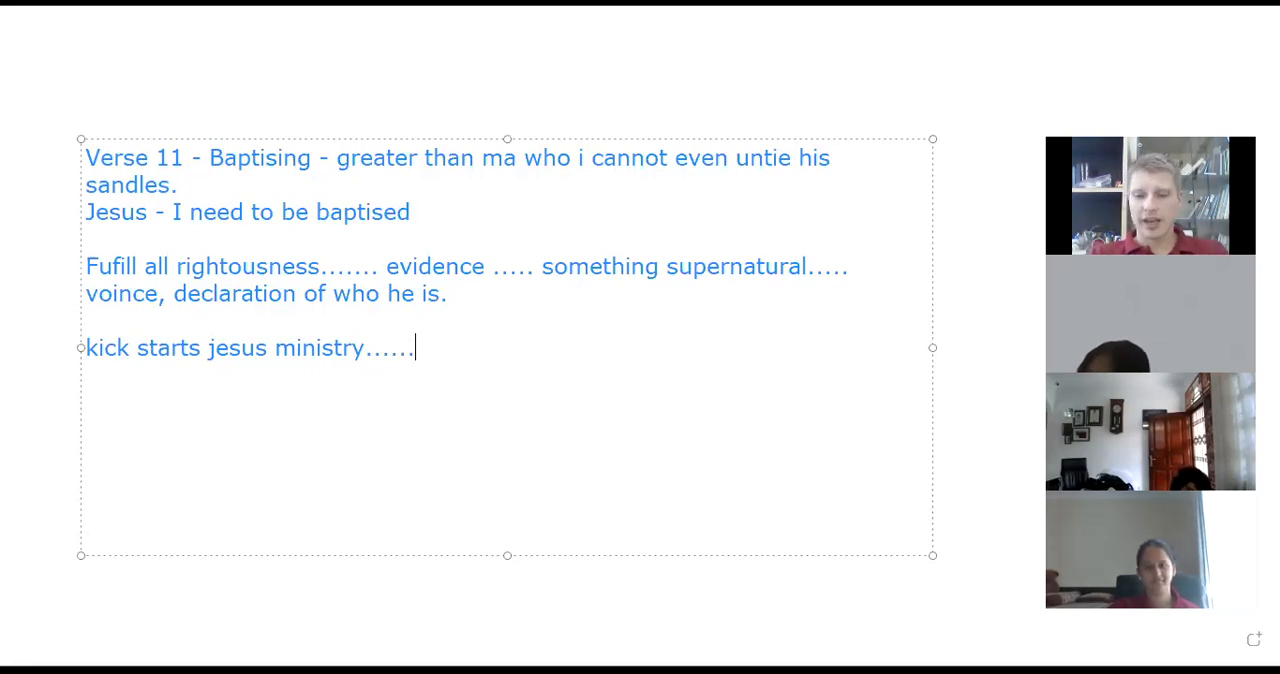
{"action": "type", "text": "40 days"}
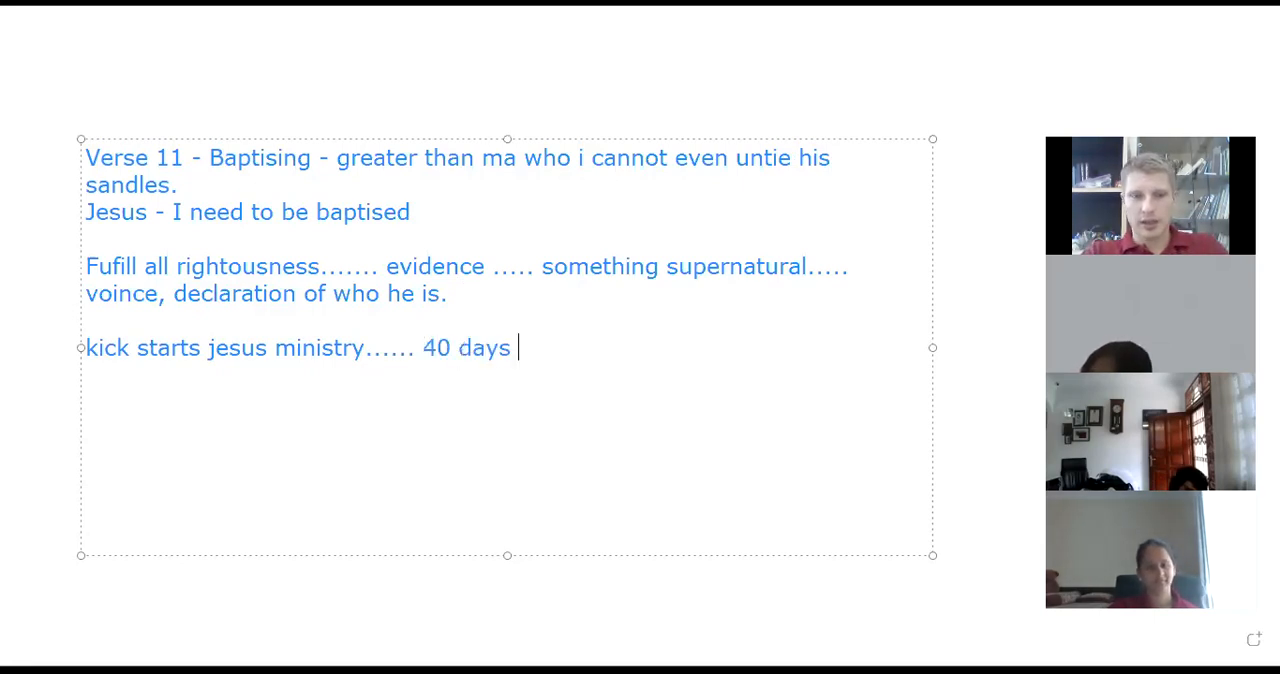
{"action": "type", "text": "in the wilderne"}
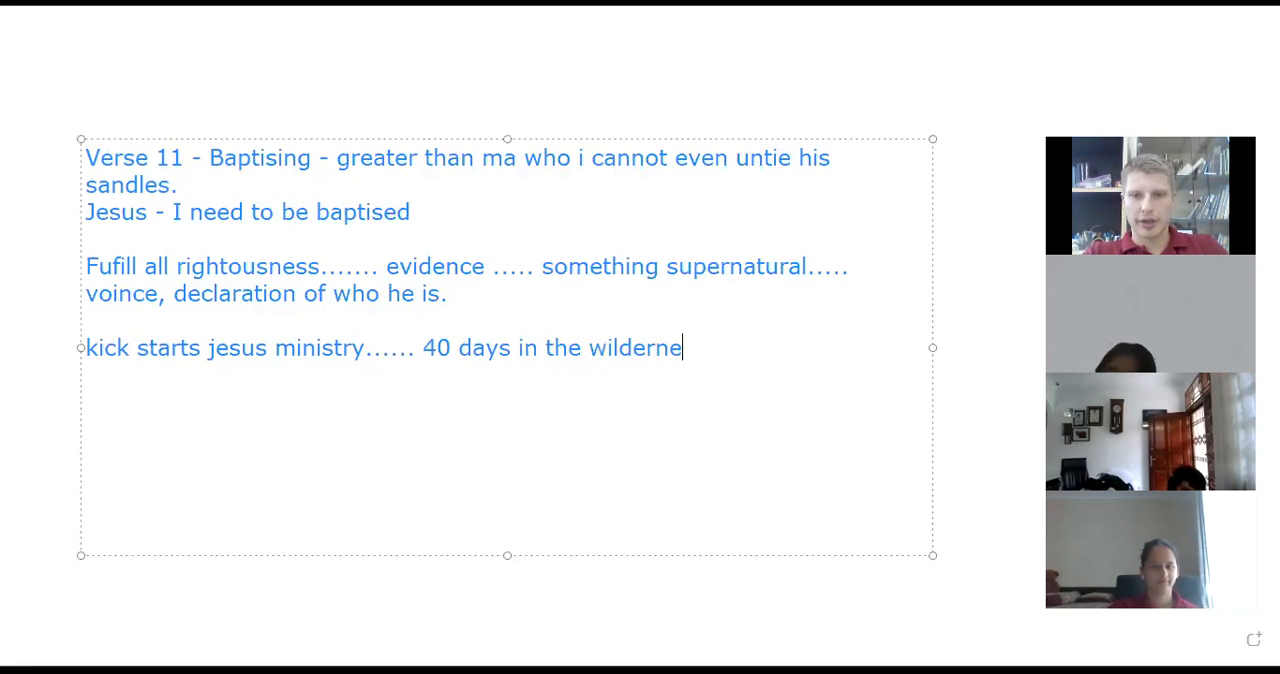
{"action": "type", "text": "ss."}
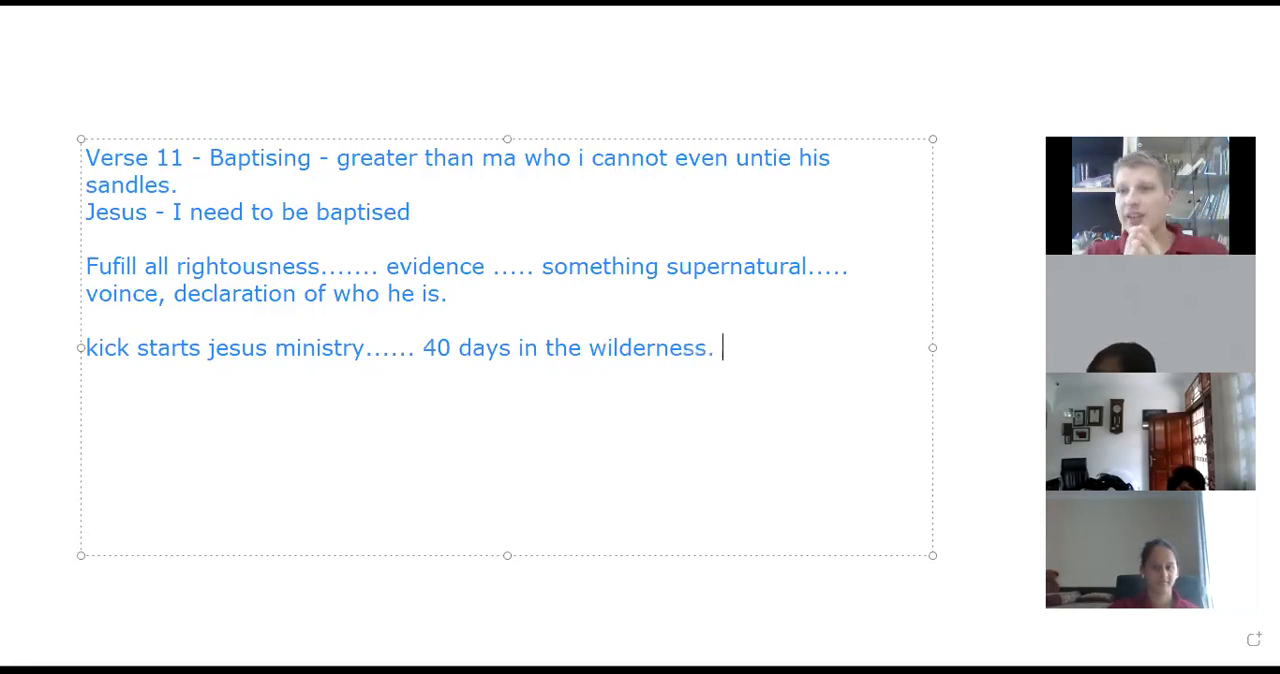